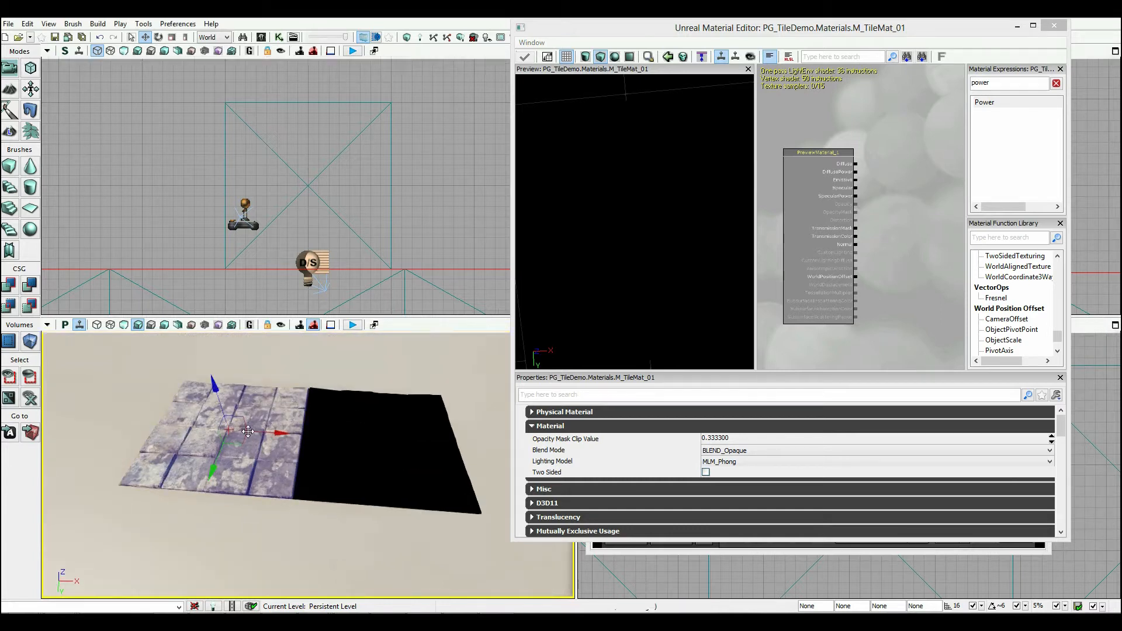
- Bring up the Content Browser and open the broken tile floor asset
click(246, 433)
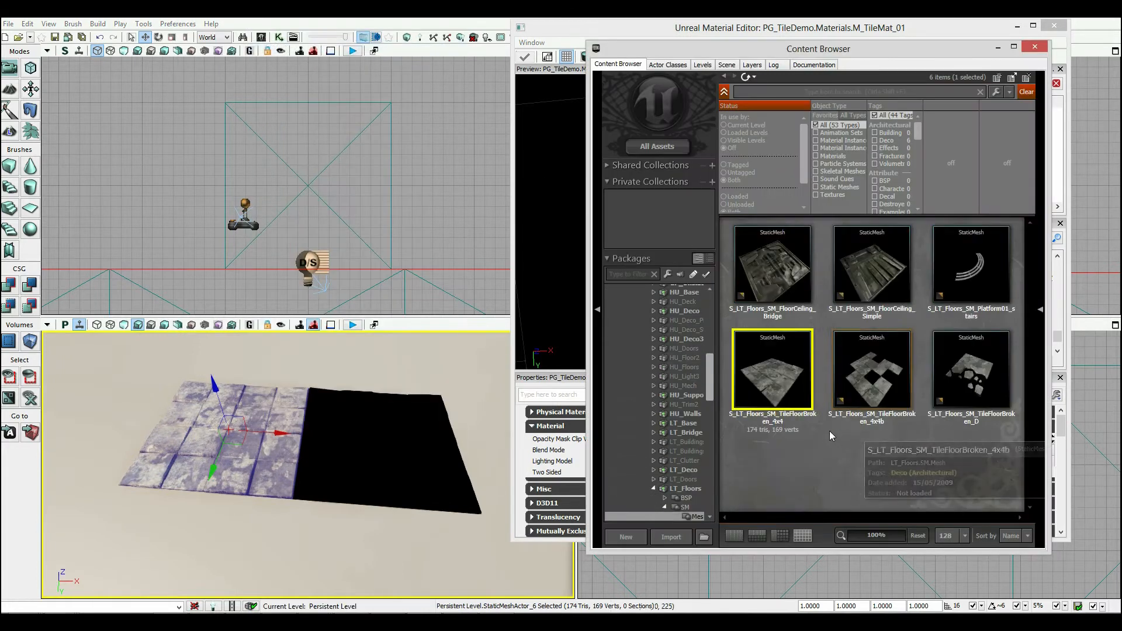
double_click(771, 369)
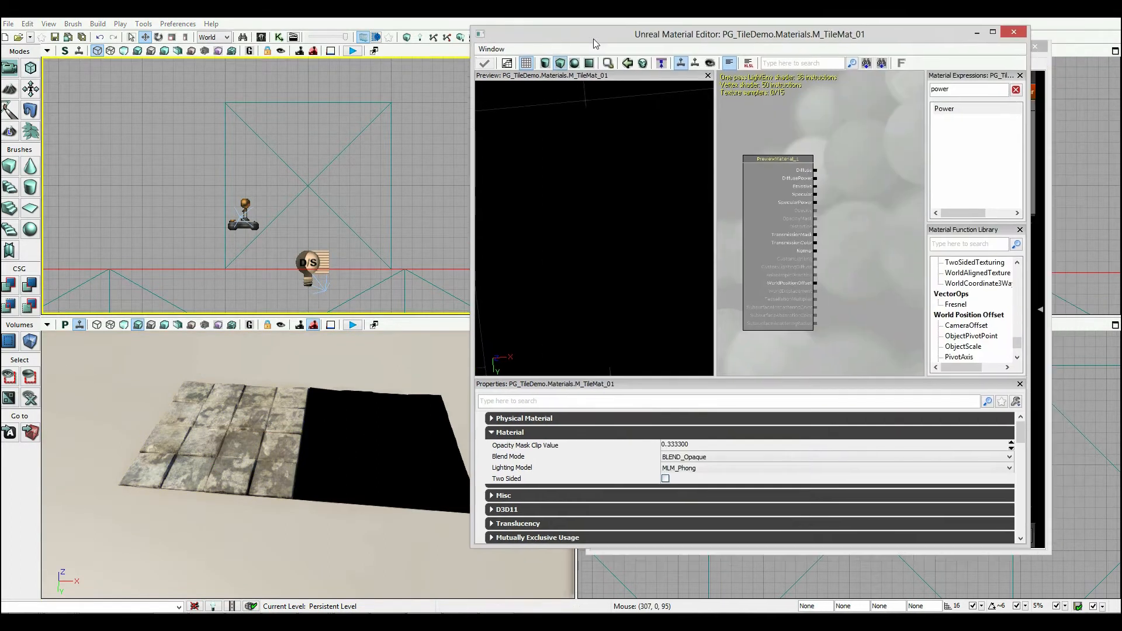
mouse_move(589, 64)
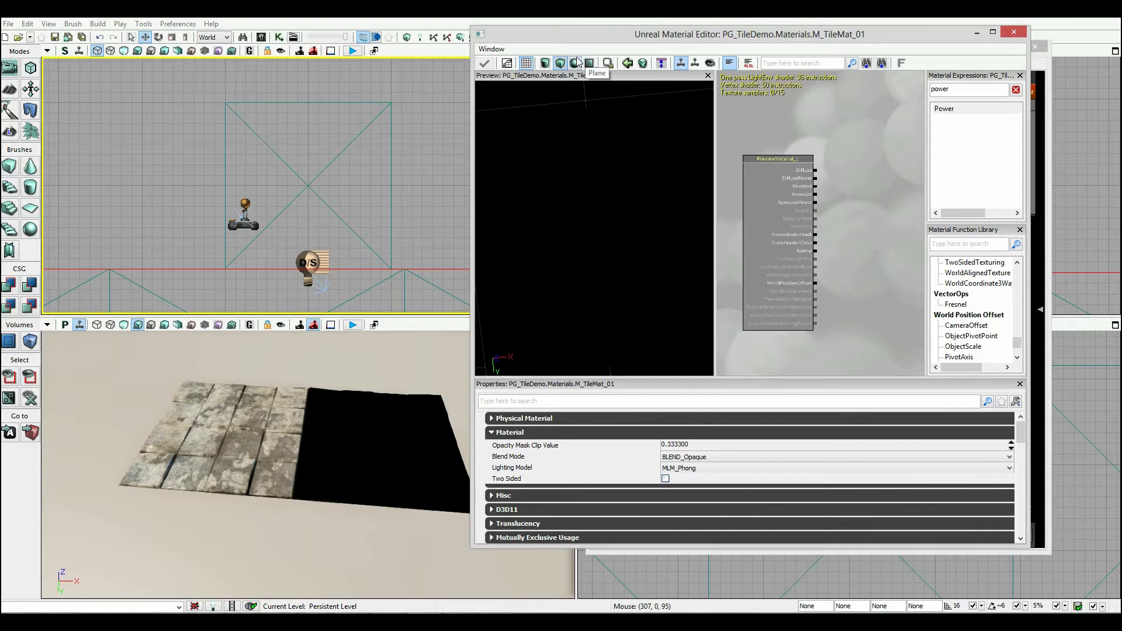
mouse_move(820, 98)
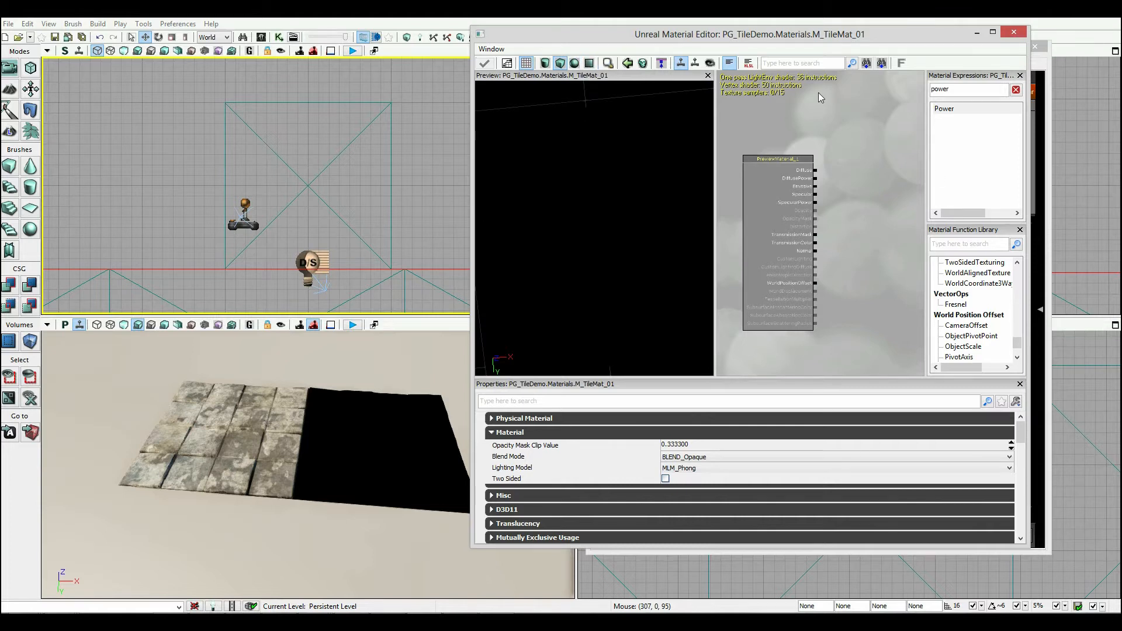
mouse_move(829, 53)
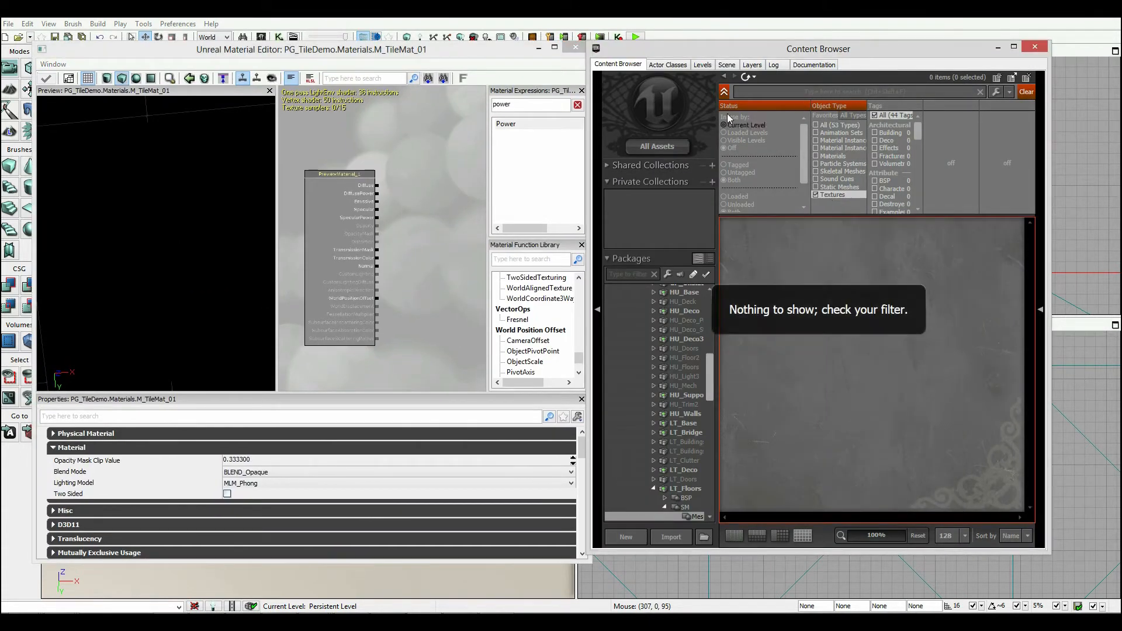
- Filter the texture library by 'organic' and browse the organic tile texture results
click(852, 91)
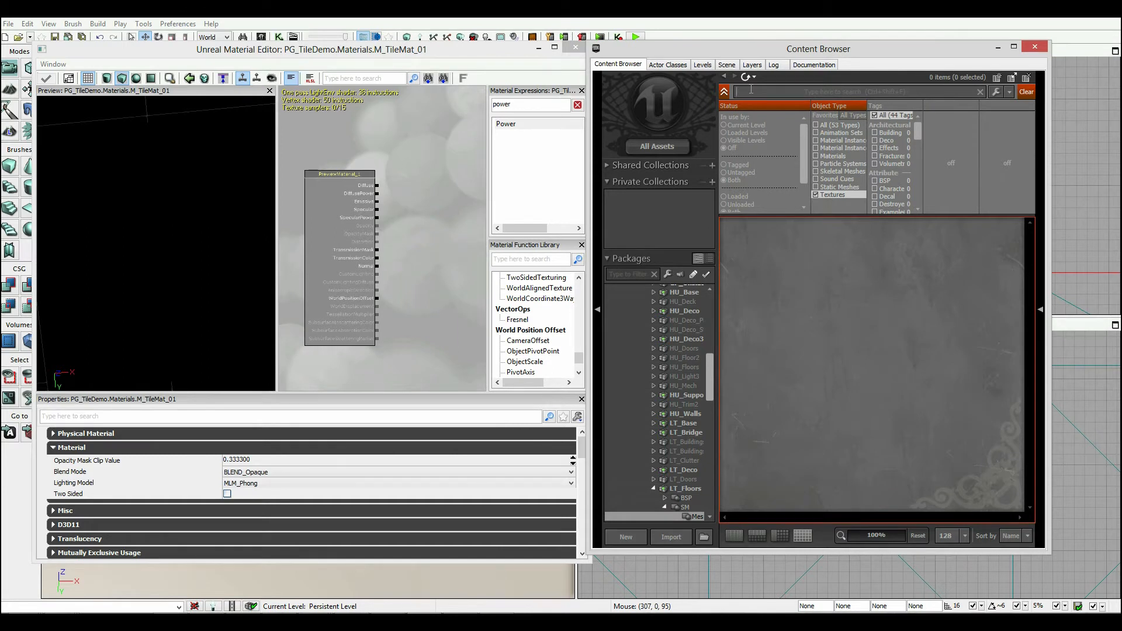
text(organic)
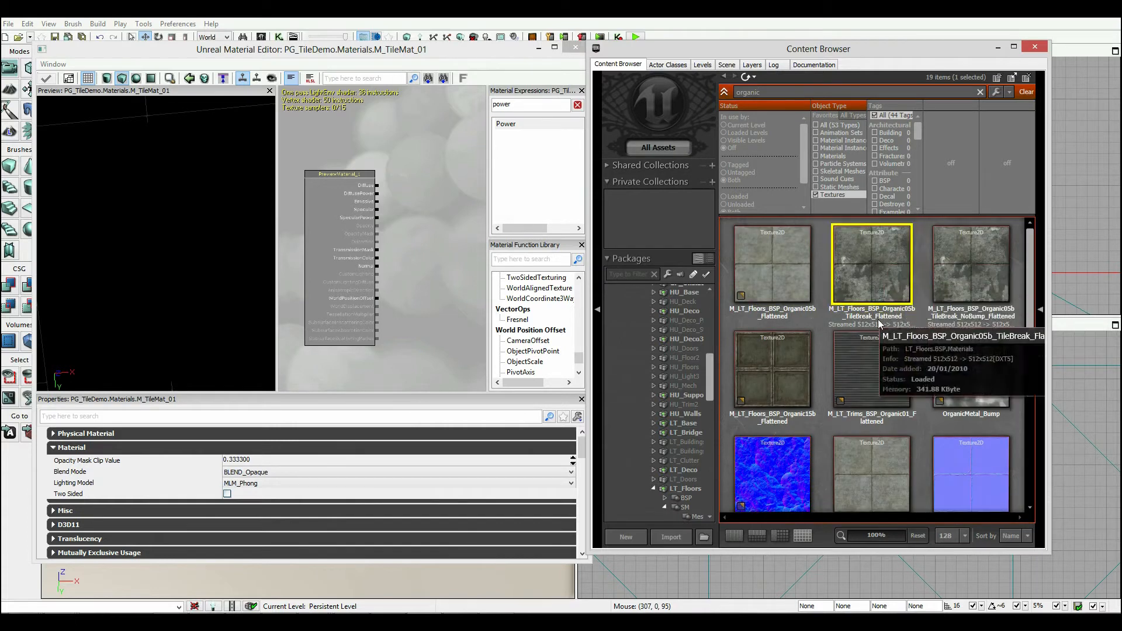
click(871, 368)
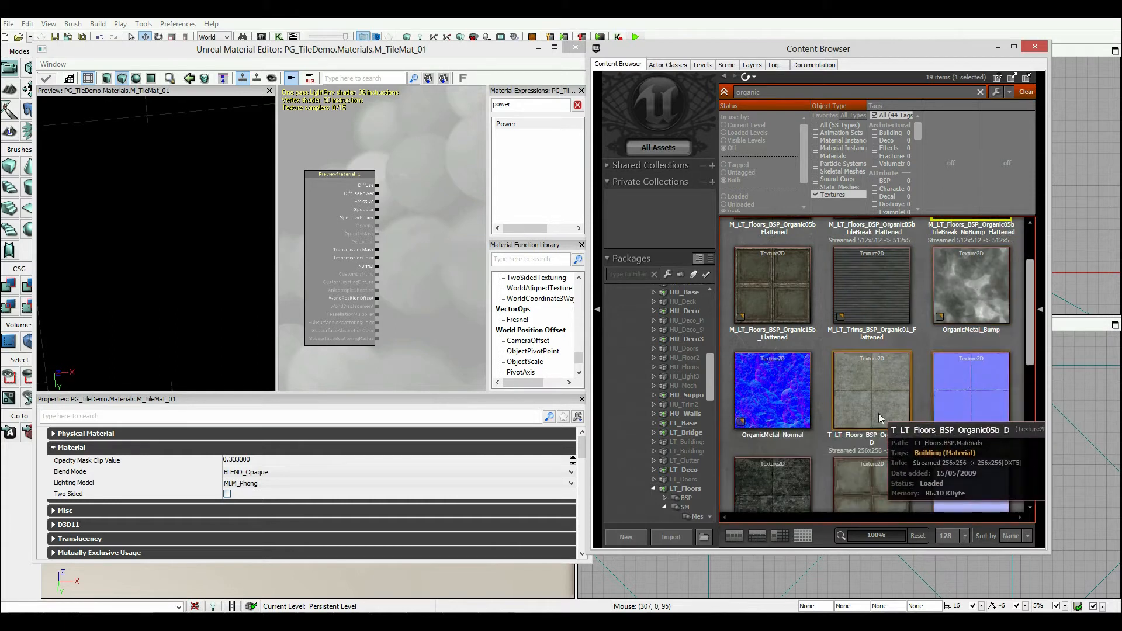
scroll(down, 3)
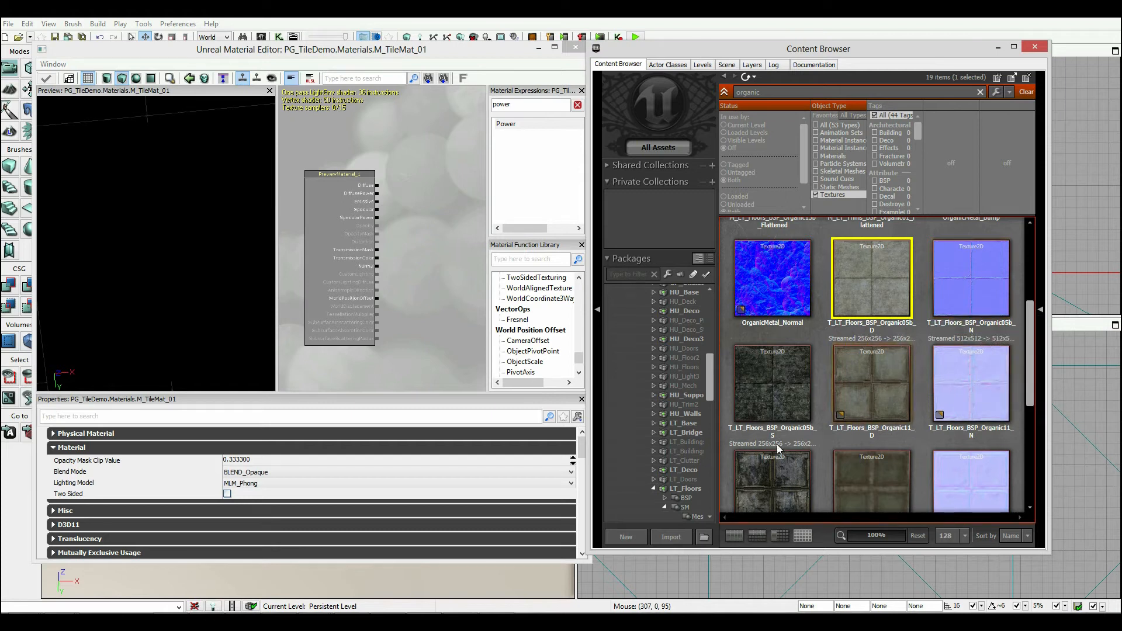
mouse_move(872, 387)
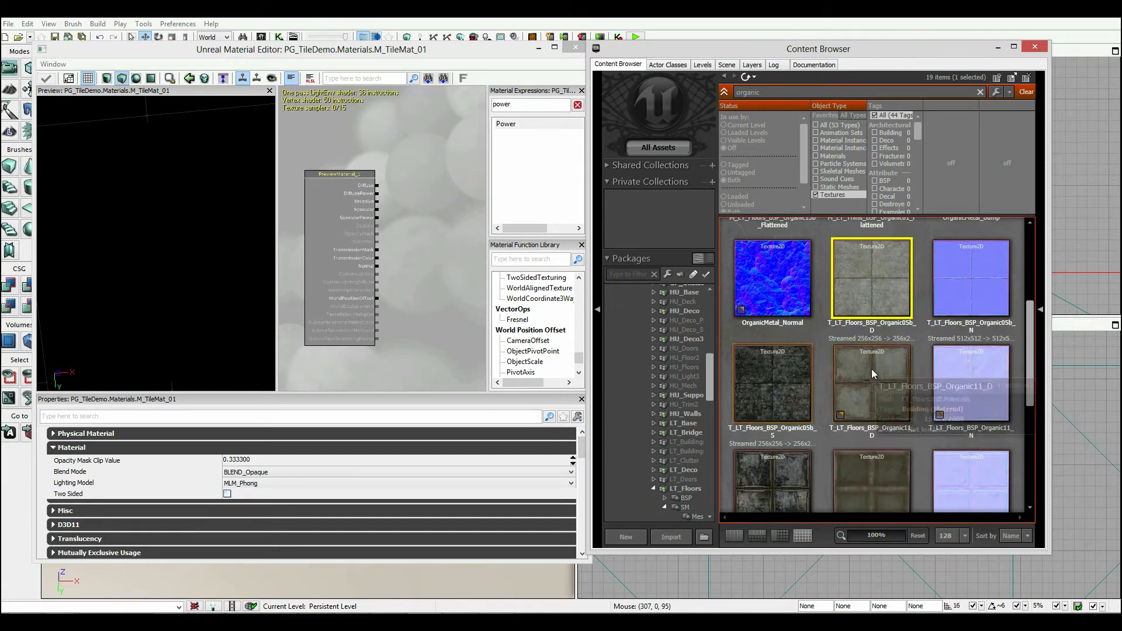
mouse_move(956, 370)
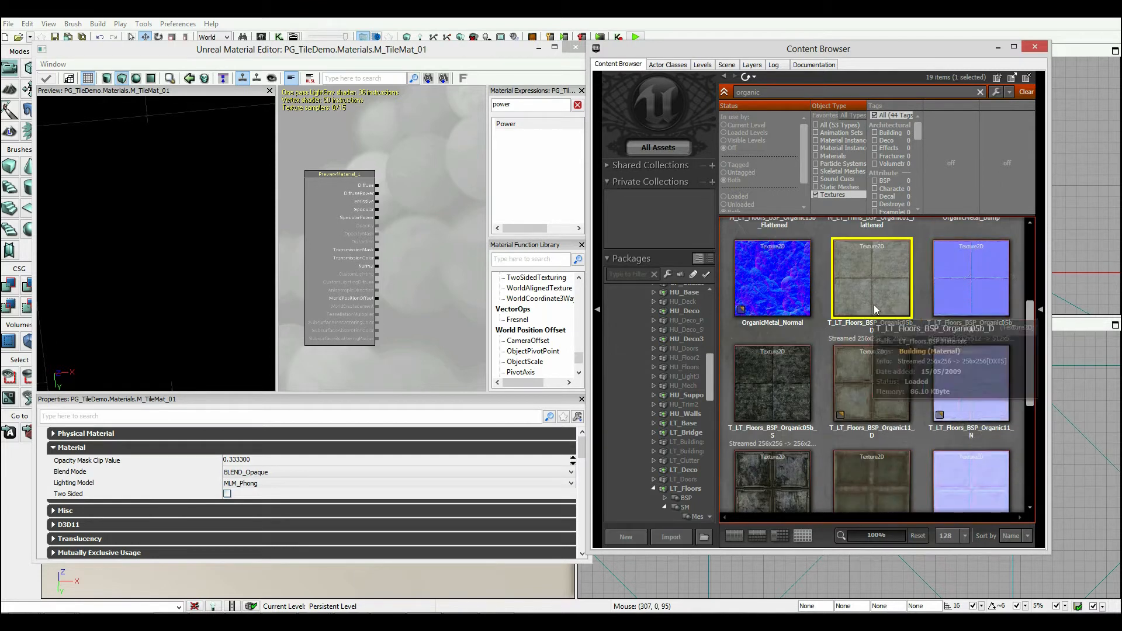
double_click(871, 279)
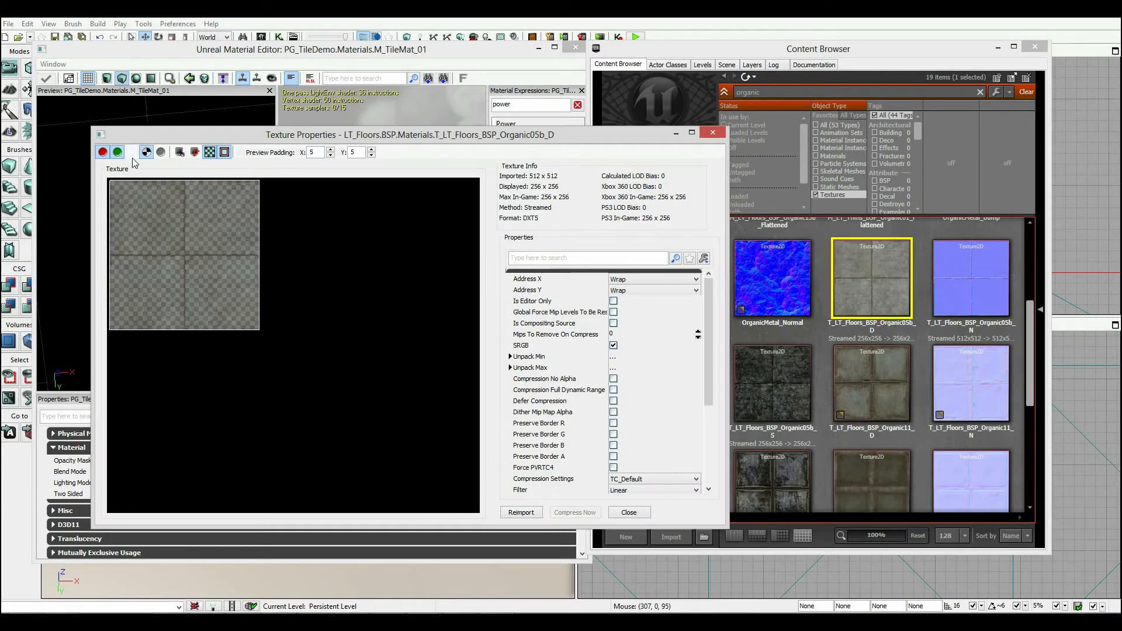
click(103, 152)
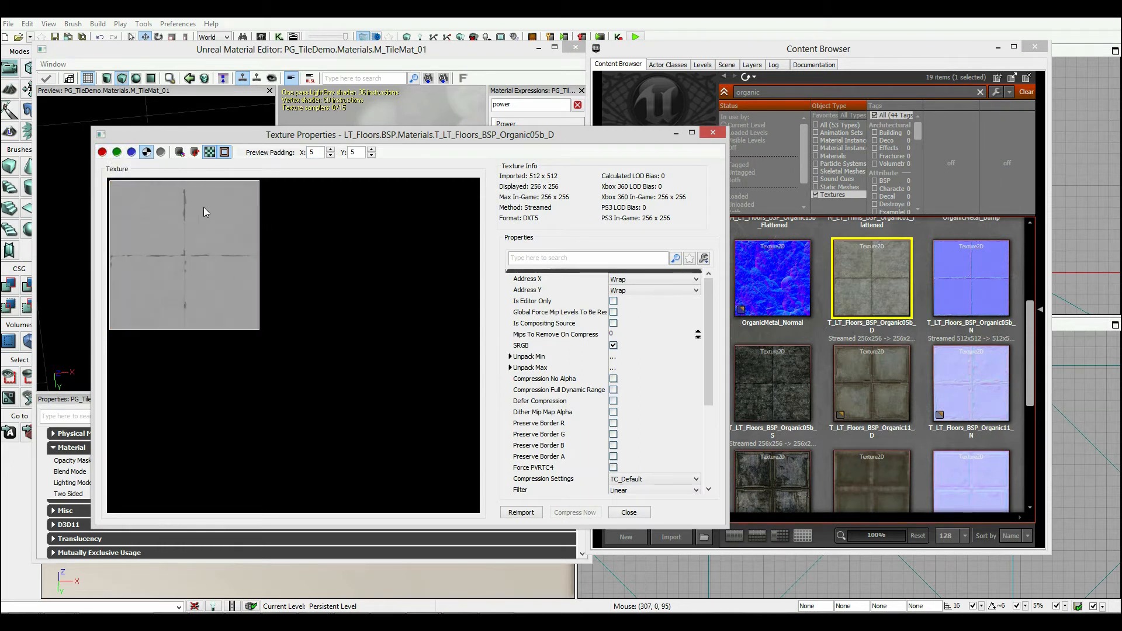
mouse_move(146, 152)
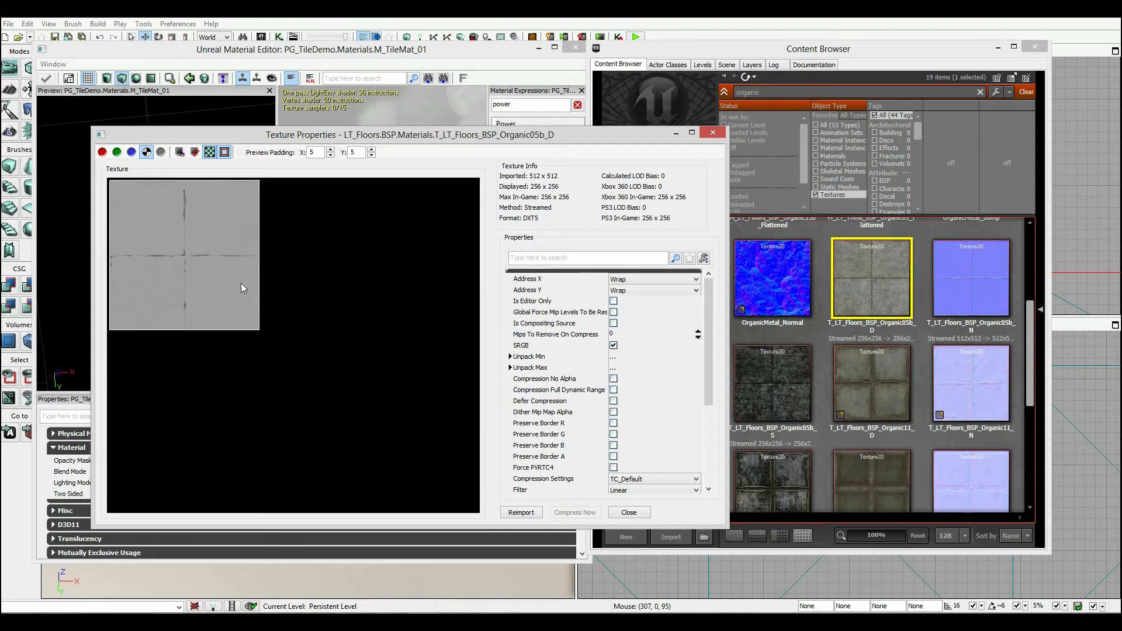
mouse_move(633, 510)
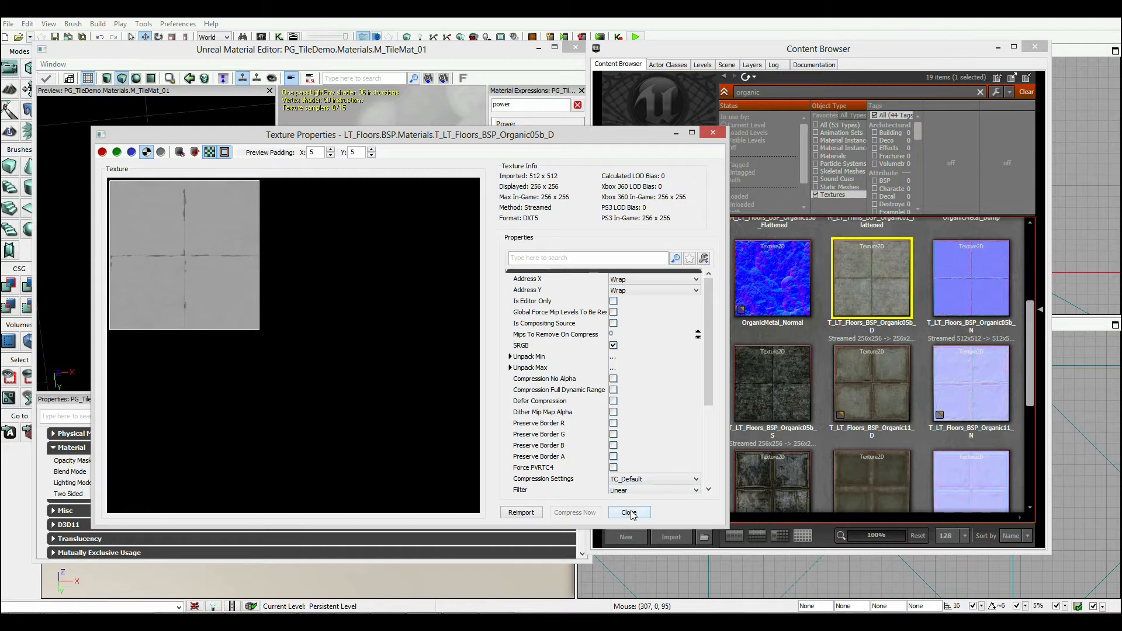
click(629, 512)
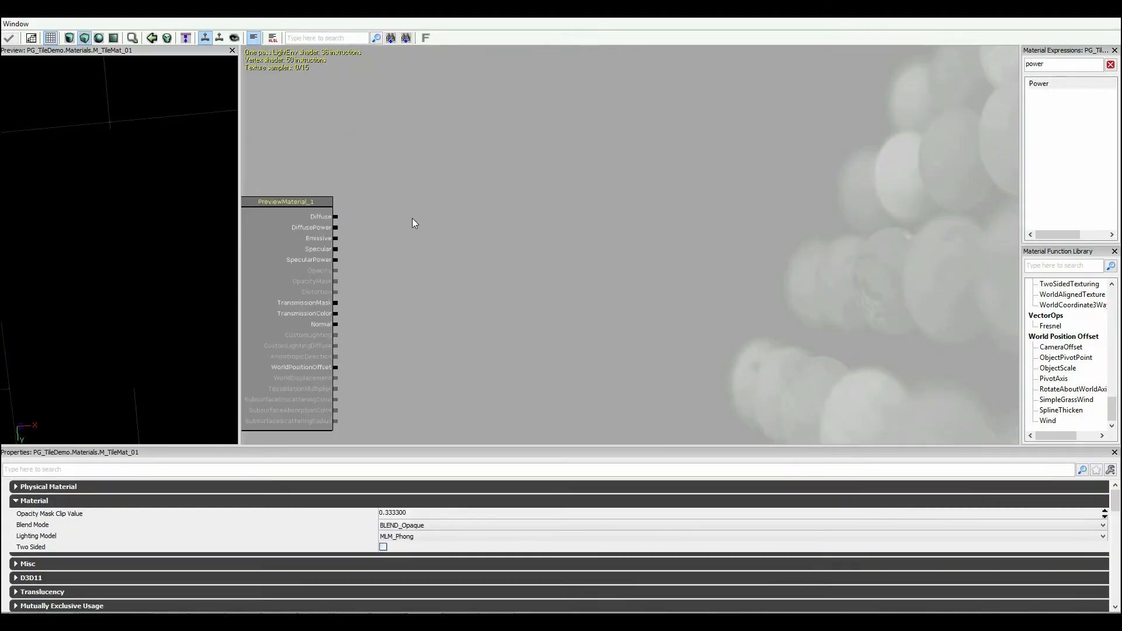
- Wire the Organic05b diffuse, specular and normal Texture Samples into Diffuse, Specular and Normal
drag(286, 201, 358, 218)
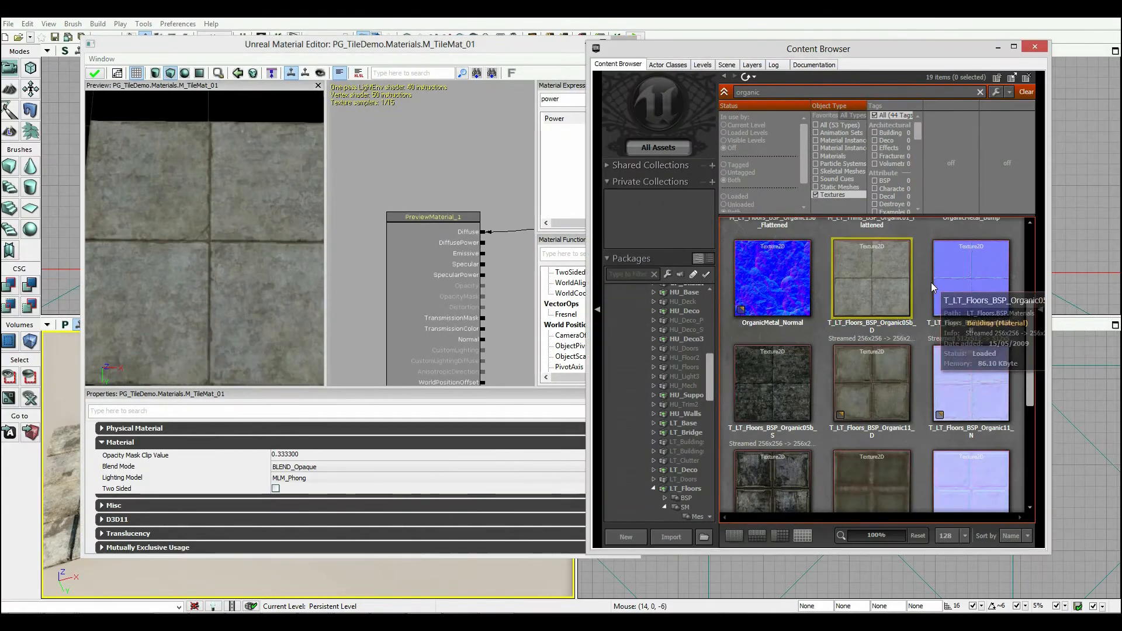
click(772, 385)
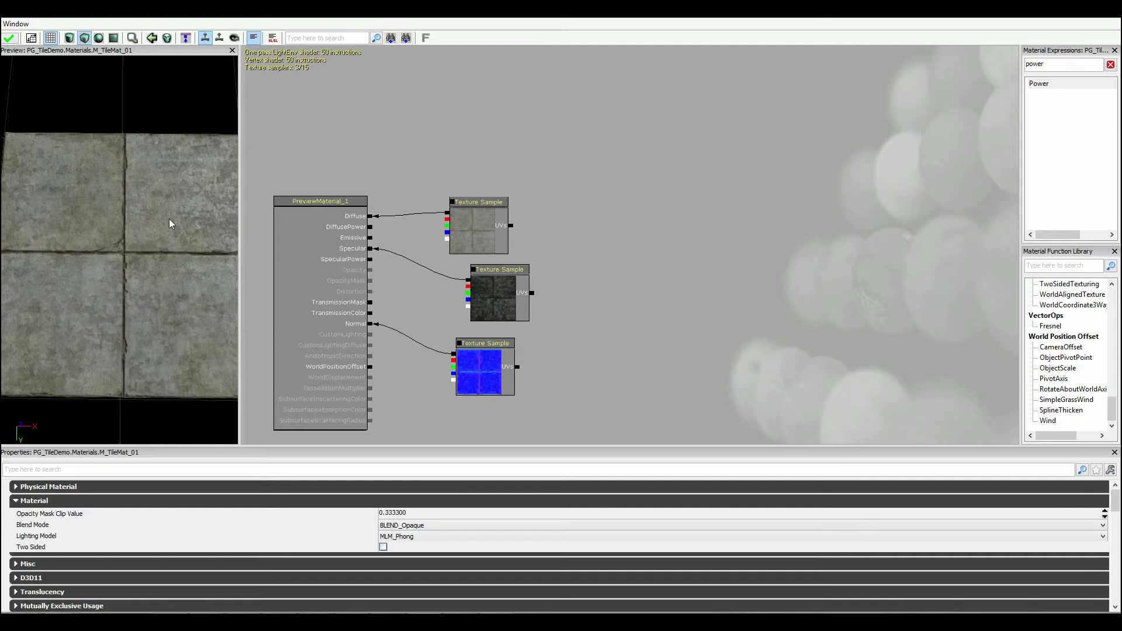
mouse_move(246, 296)
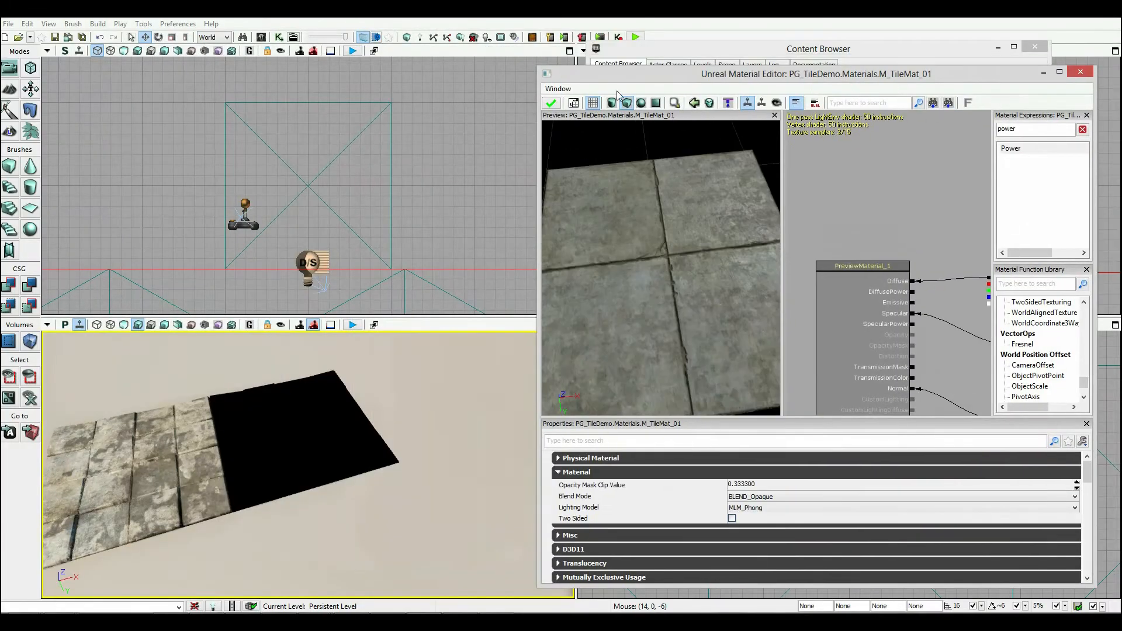
click(551, 103)
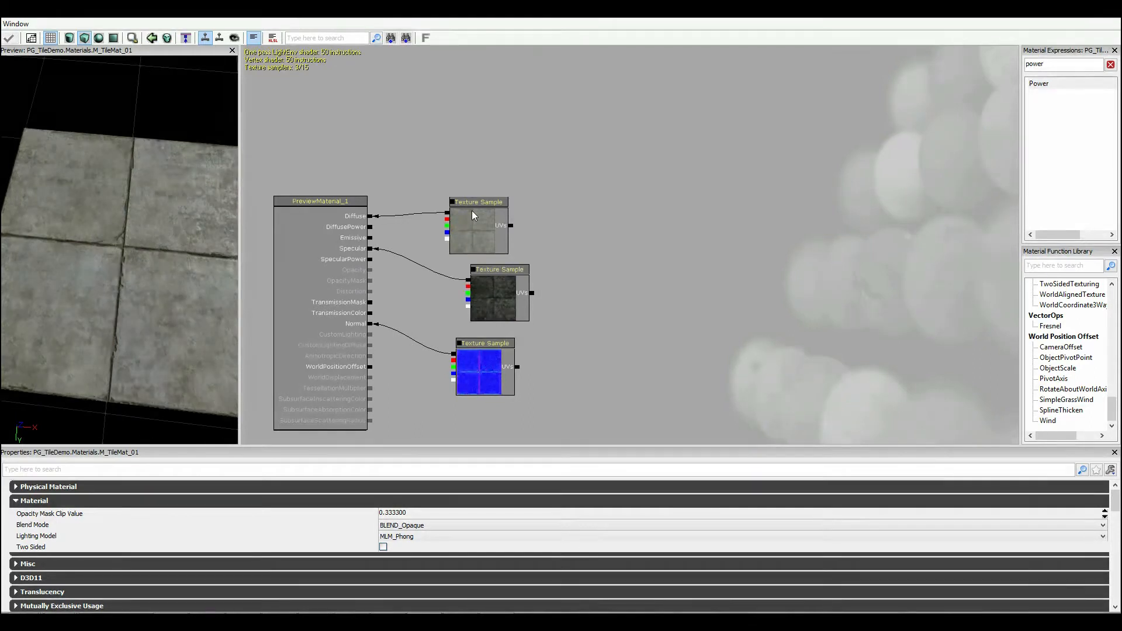
click(478, 230)
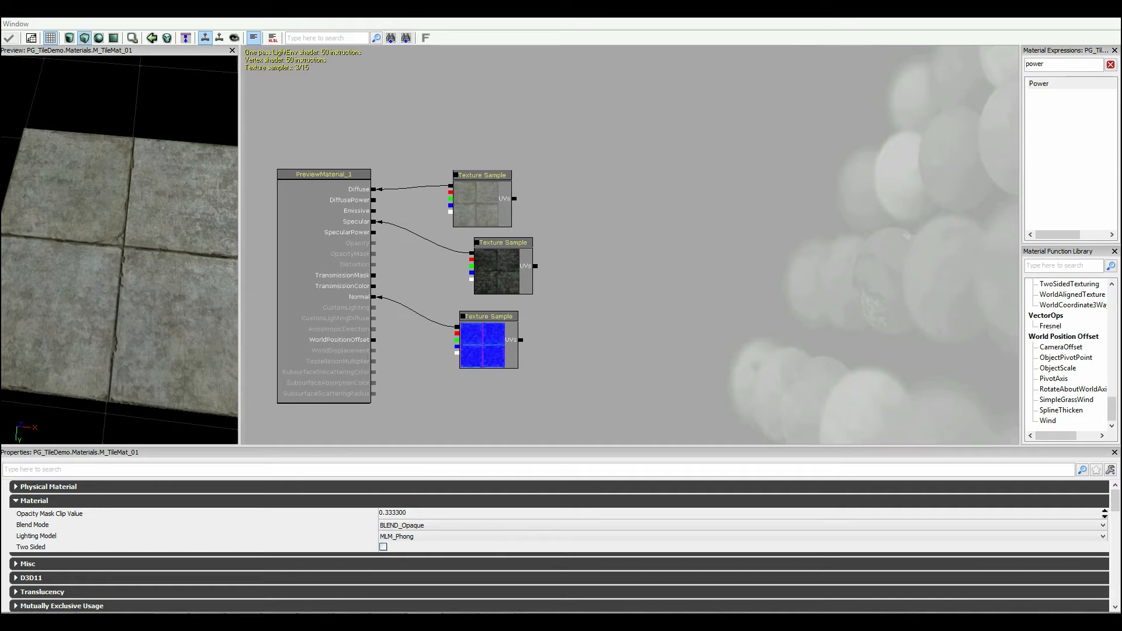
mouse_move(442, 215)
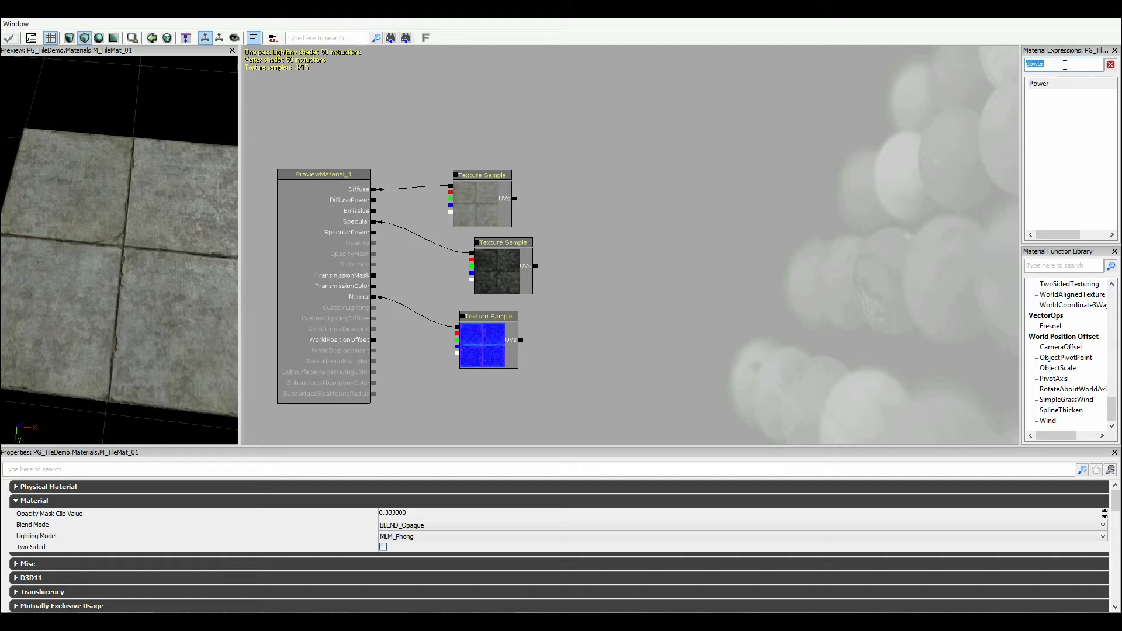
- Add a BumpOffset node feeding the texture samples' UVs, with a height texture sample beside it
text(bump)
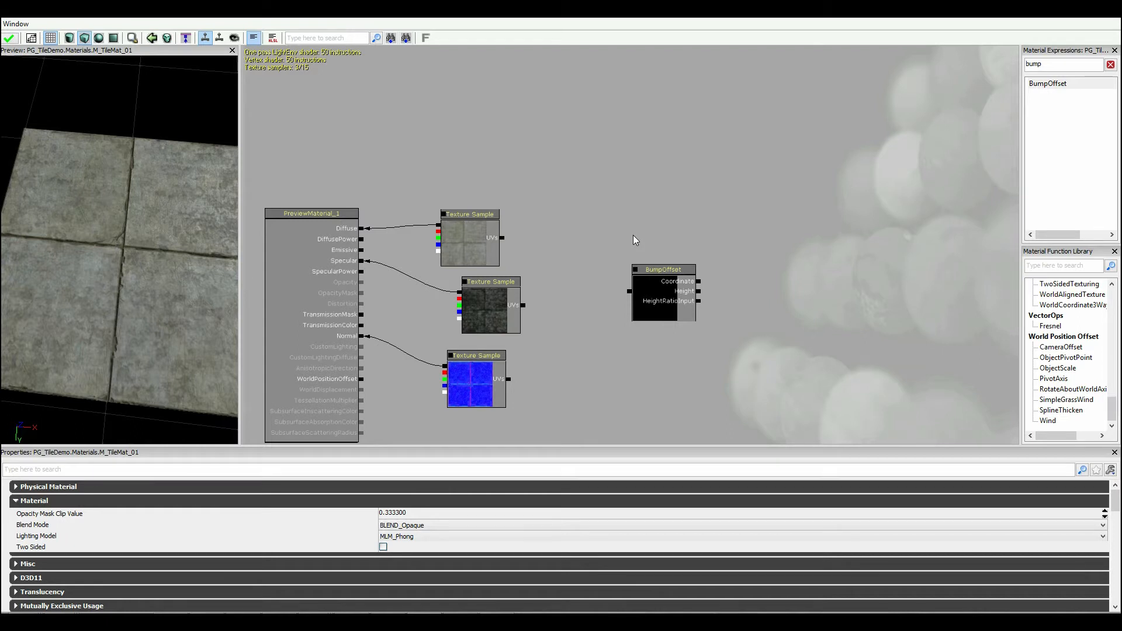
click(470, 214)
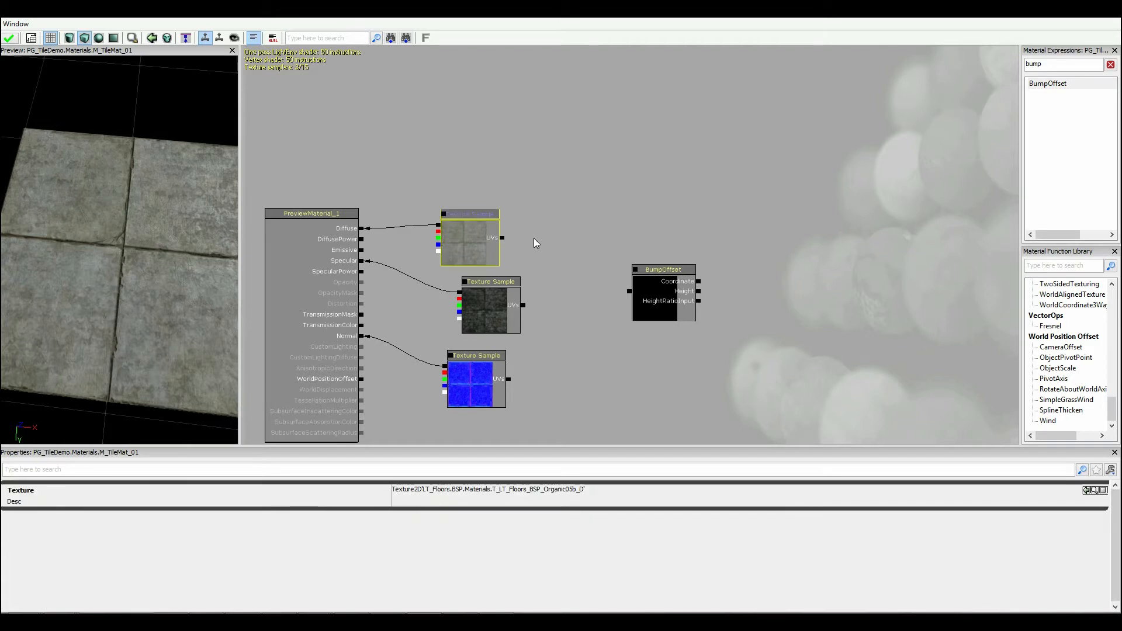
drag(502, 237, 634, 281)
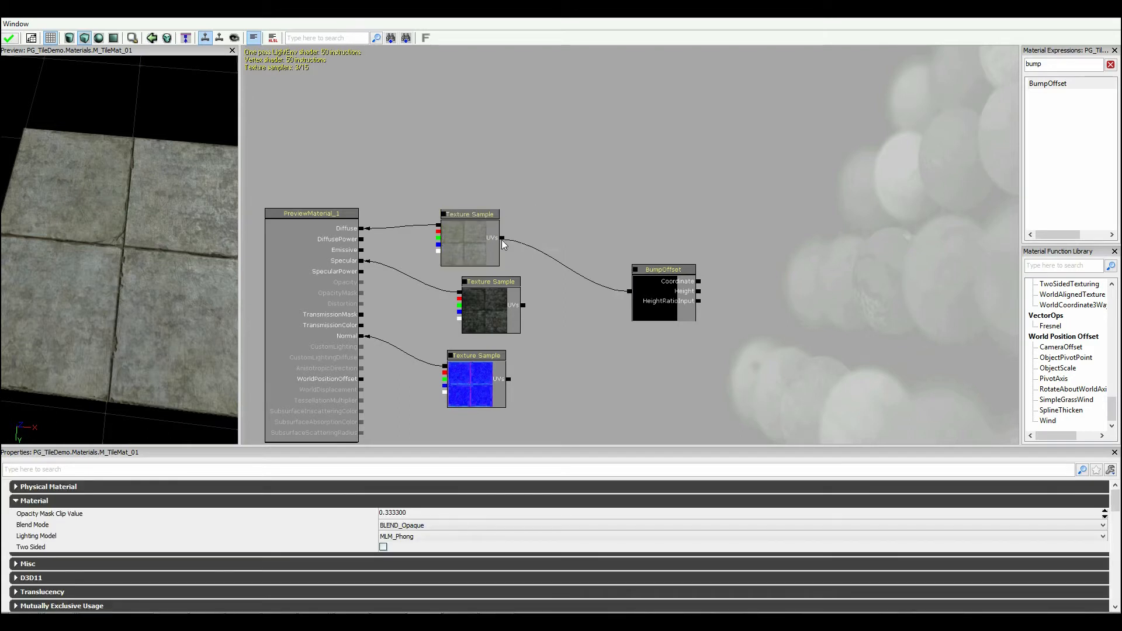
click(470, 237)
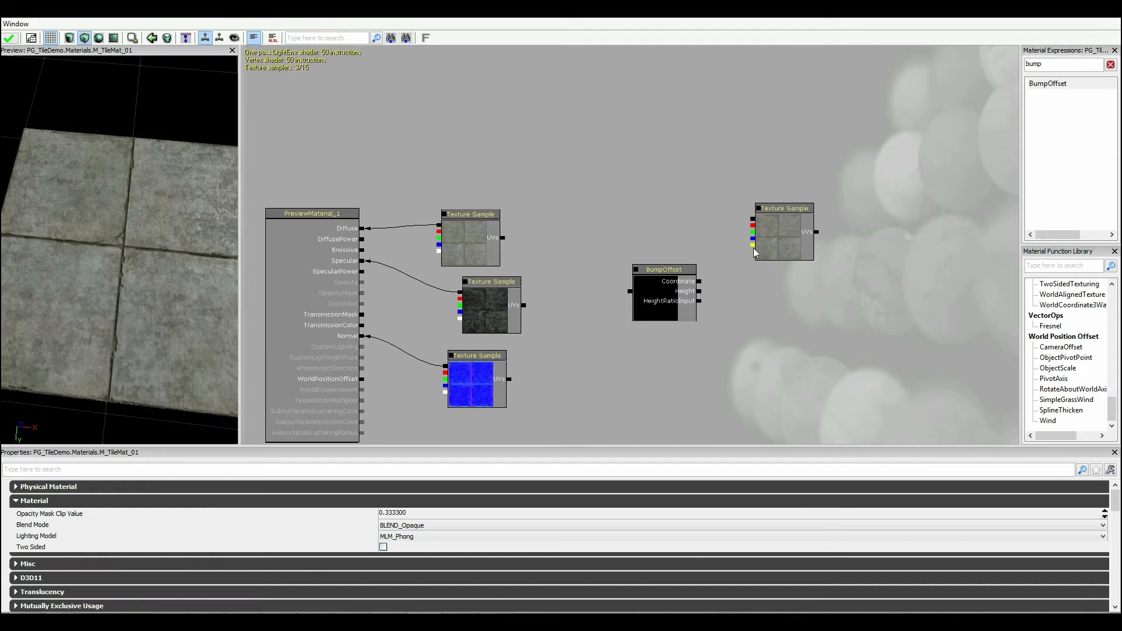
drag(752, 242, 704, 292)
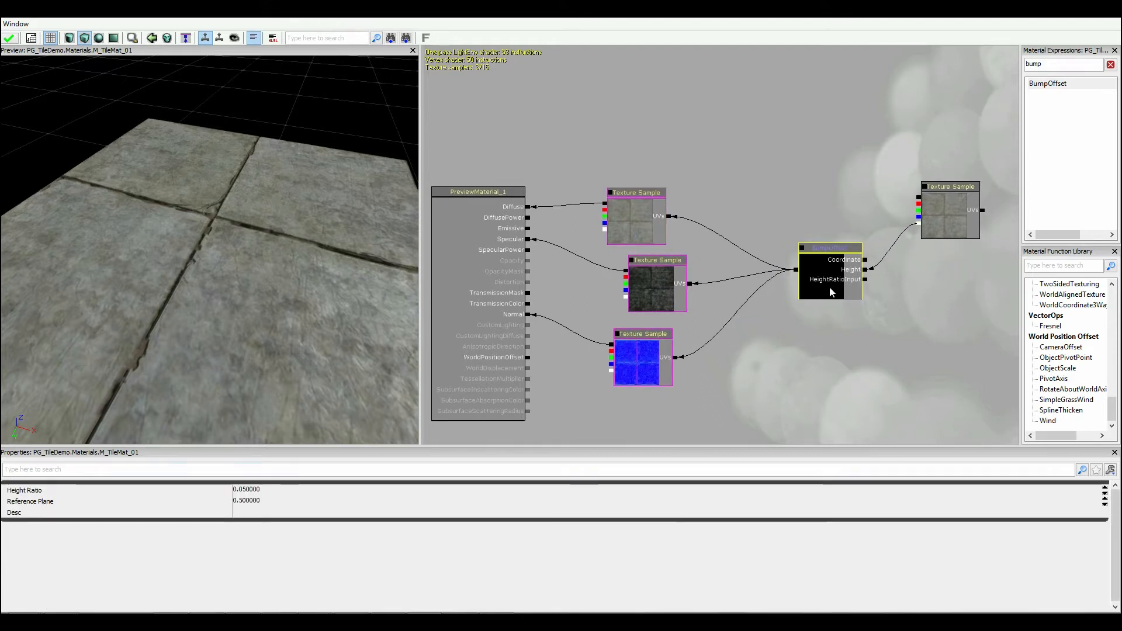
- Set the BumpOffset height ratio to 0.1 for subtle parallax depth
click(245, 489)
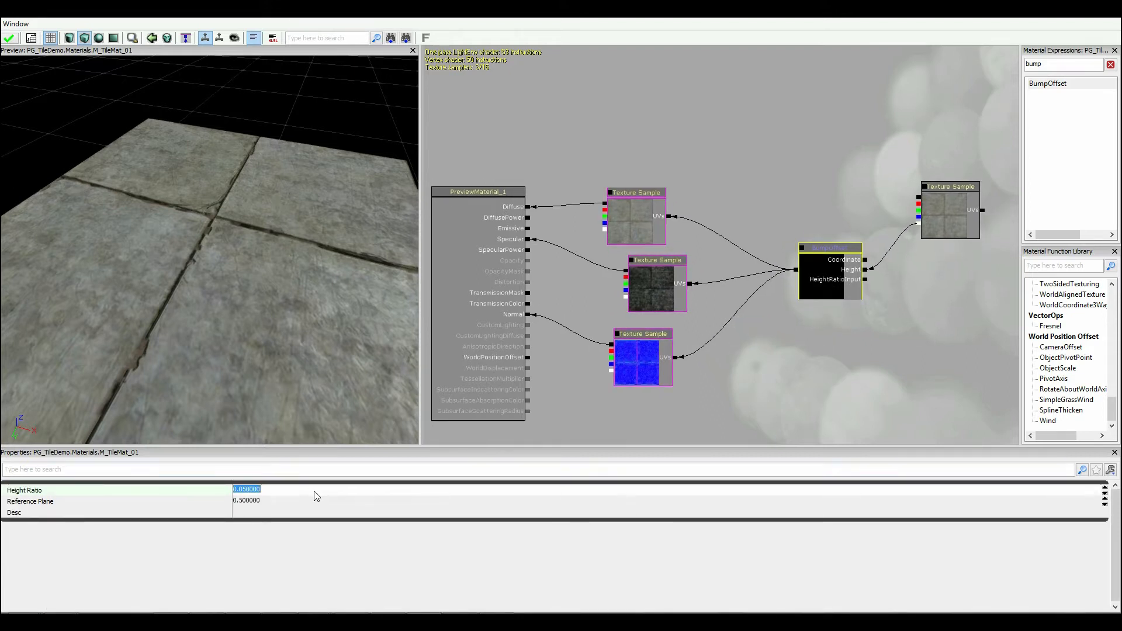
text(0.200000)
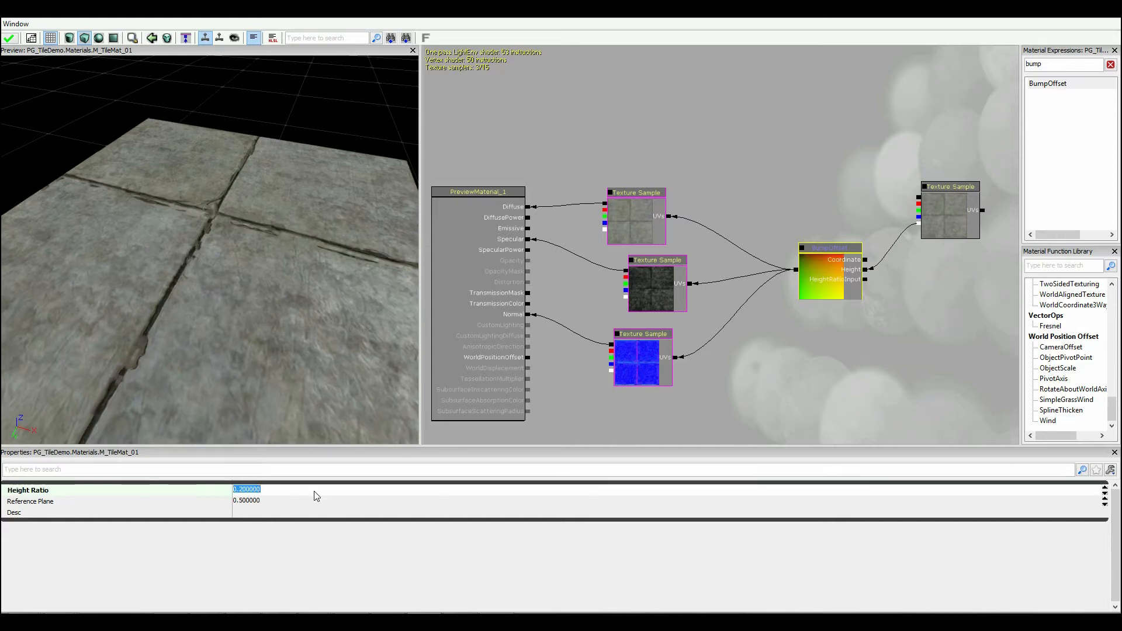
text(0.100000)
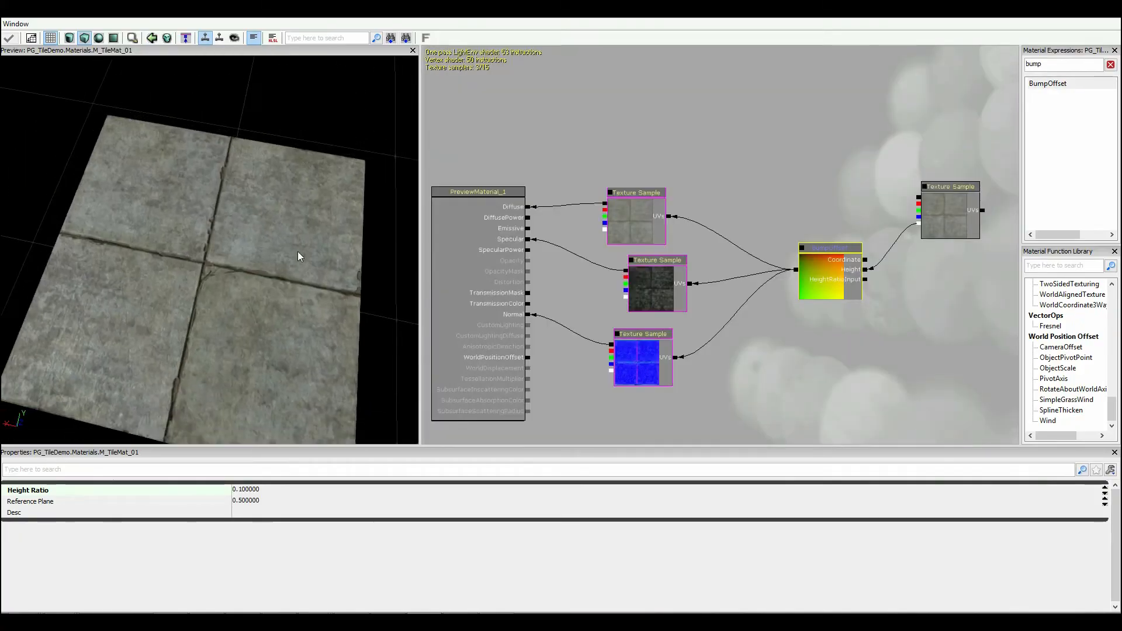
click(830, 248)
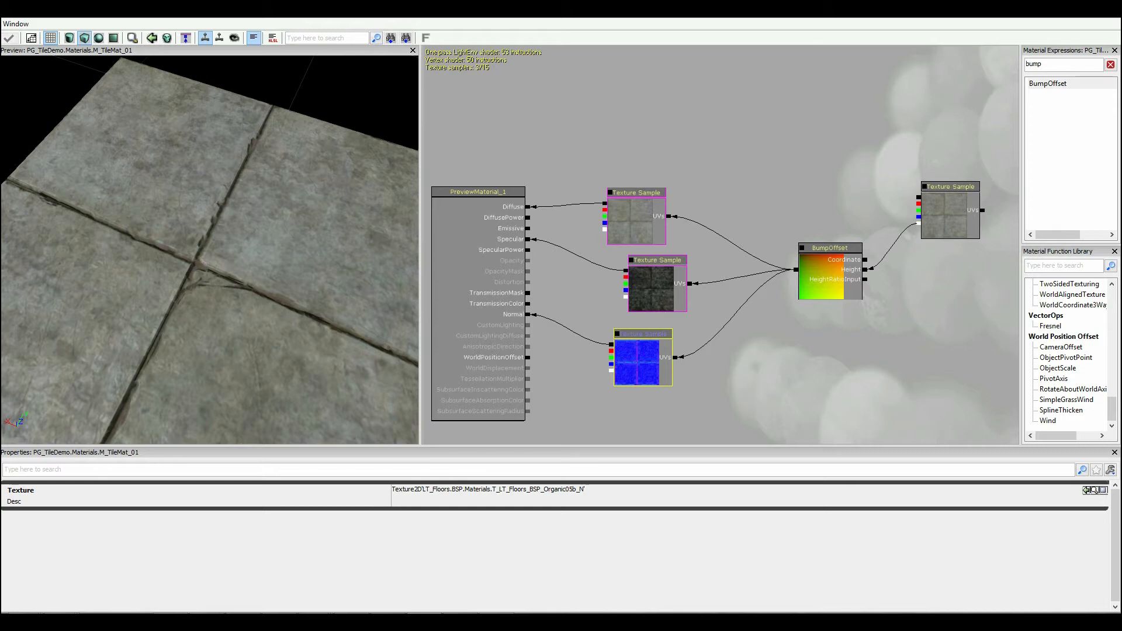
mouse_move(59, 342)
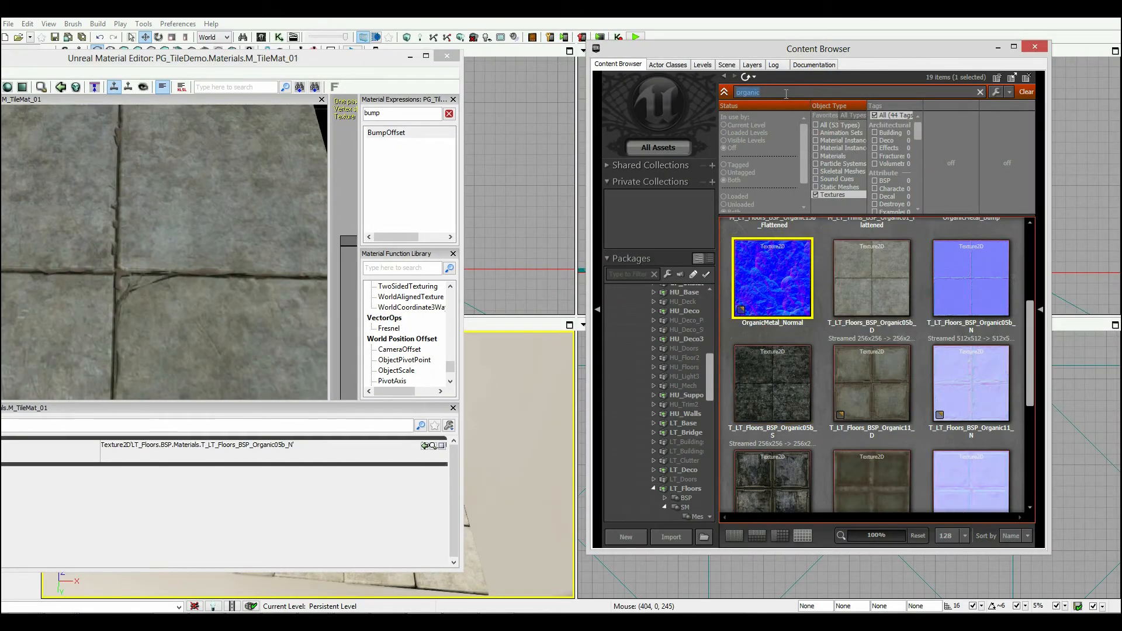
- Search 'crack' and choose the UN_DetailTex_Crackle2_N detail normal texture
text(crackle)
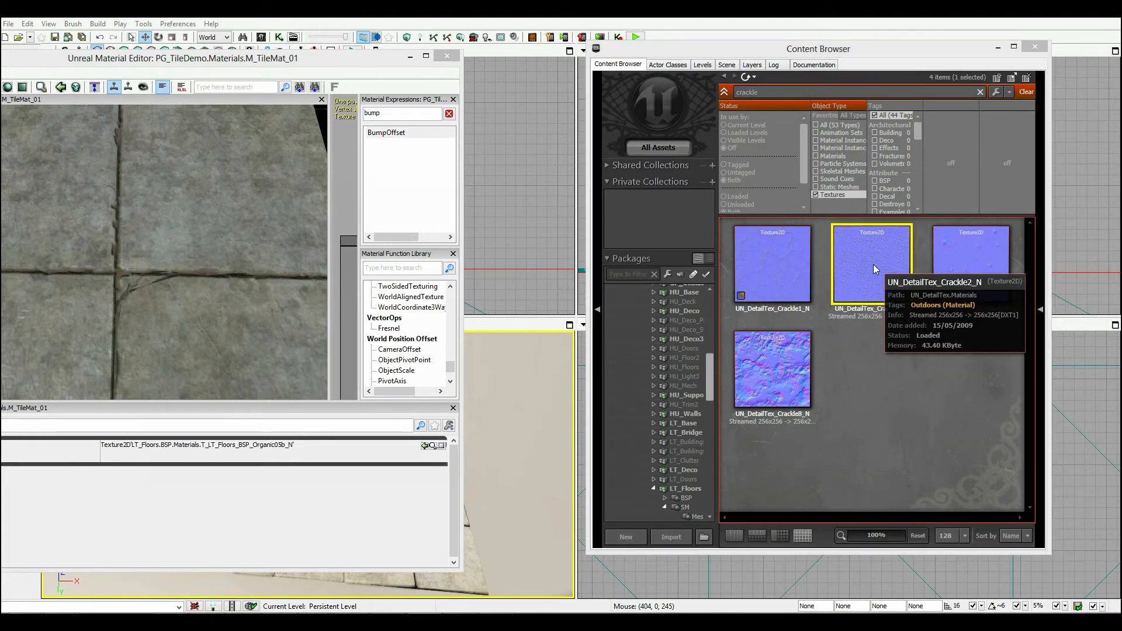
double_click(871, 265)
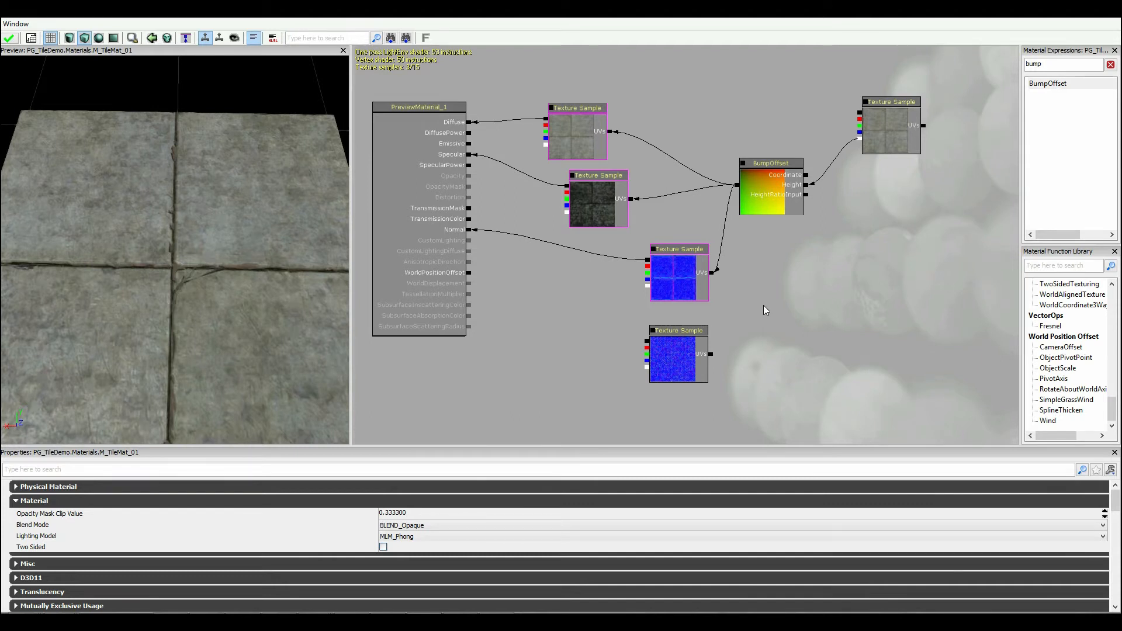
mouse_move(759, 302)
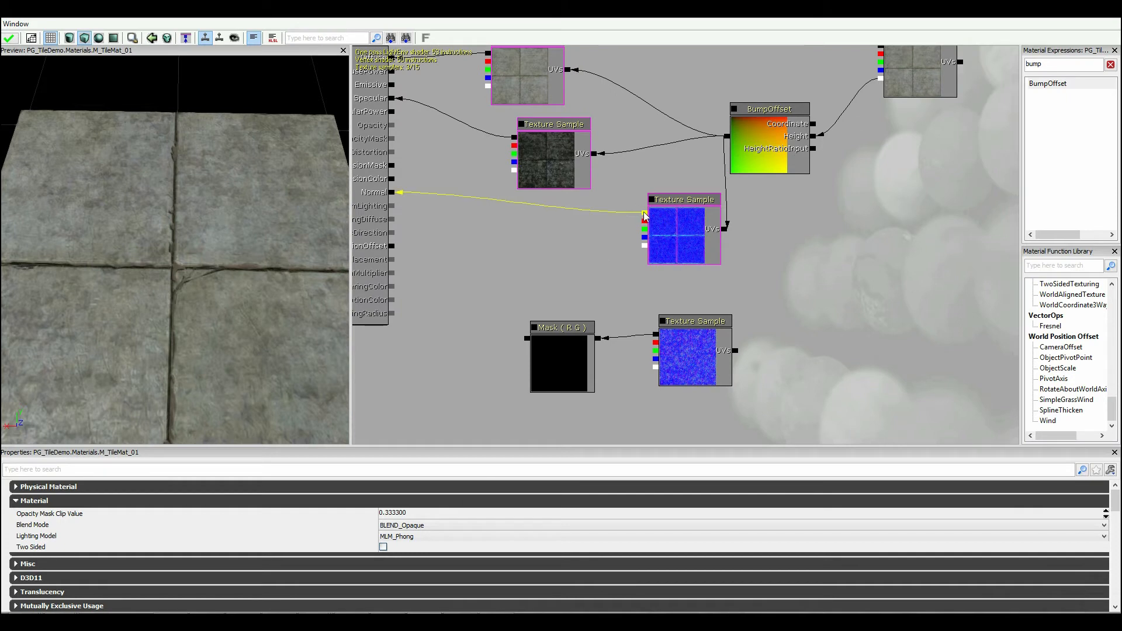
mouse_move(646, 218)
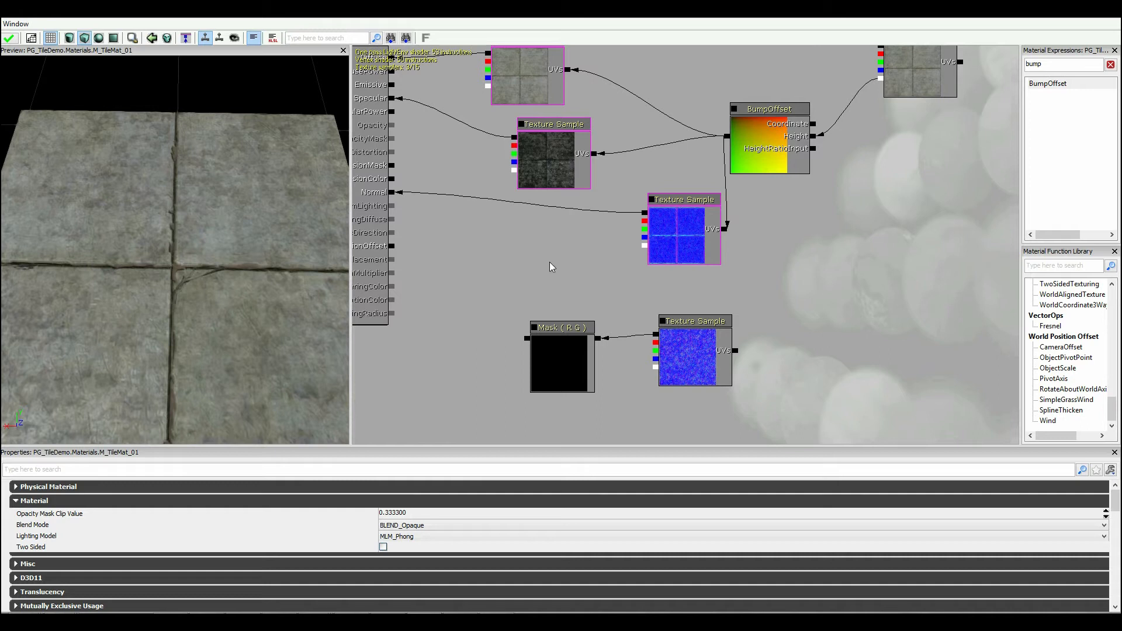
- Feed the crackle normal Texture Sample into a Mask node keeping only R and G
click(562, 328)
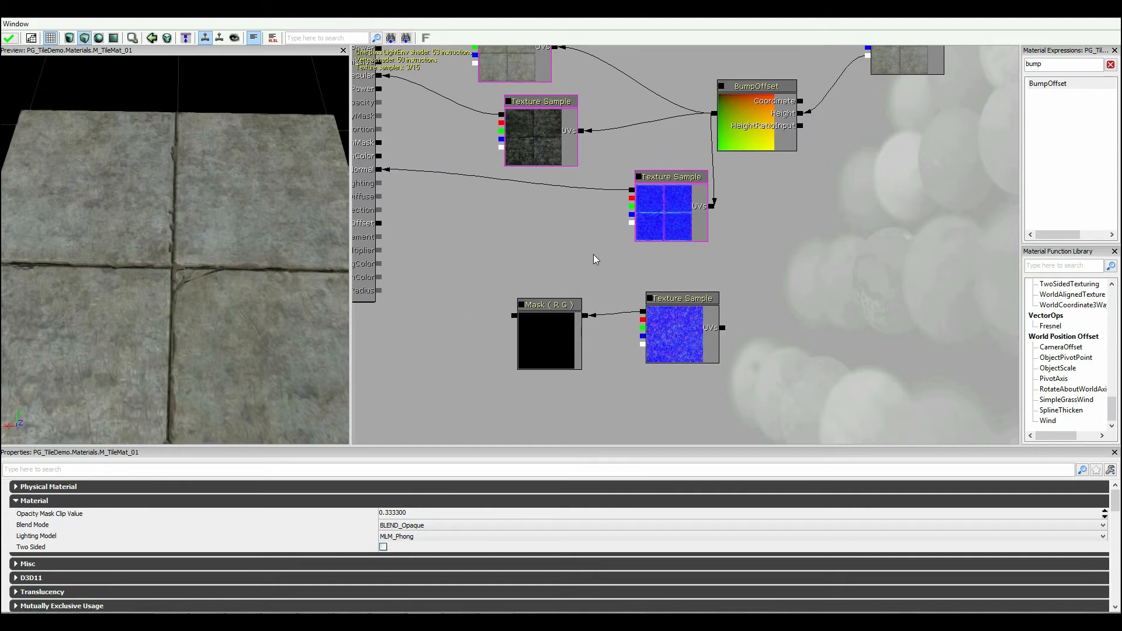
mouse_move(612, 216)
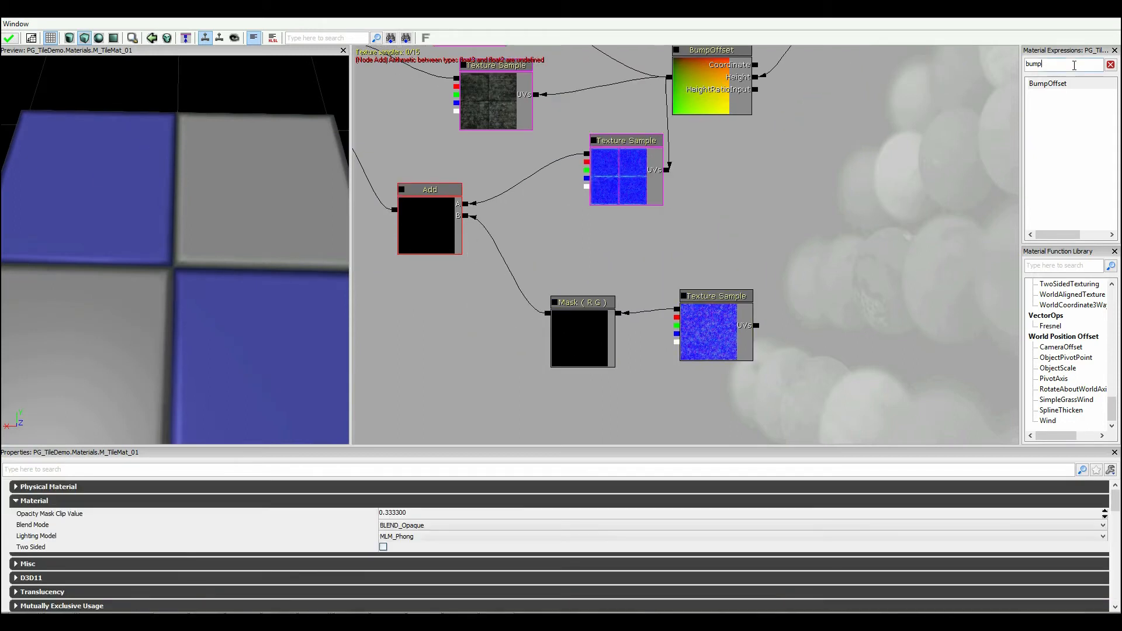
- Append a 0 constant to the masked crackle normal and add it onto the base tile normal
text(append)
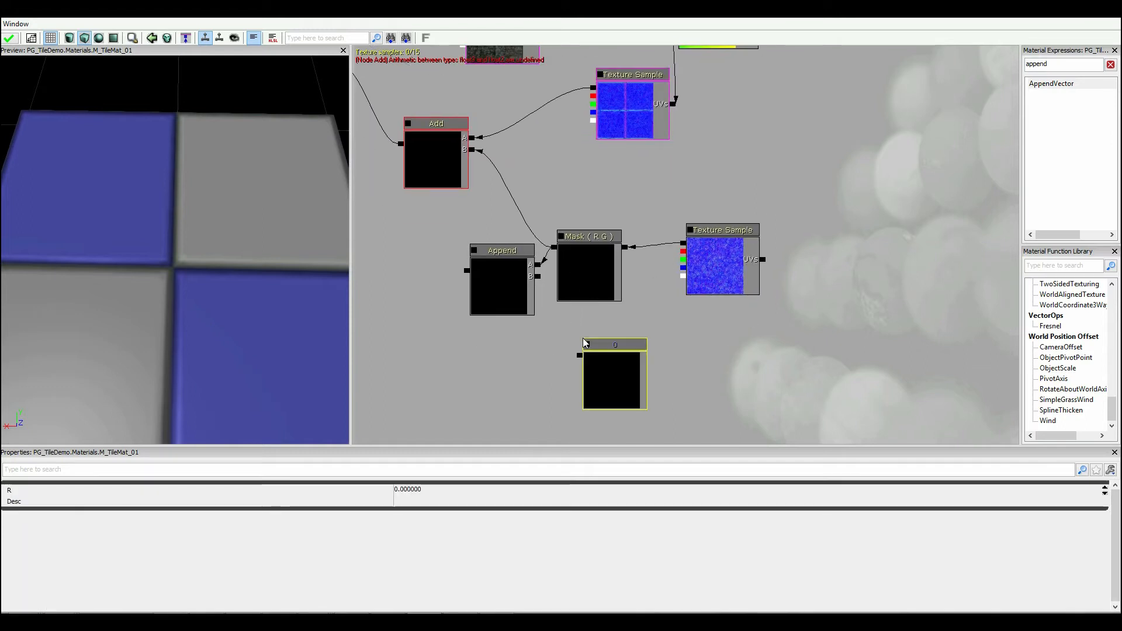
mouse_move(604, 347)
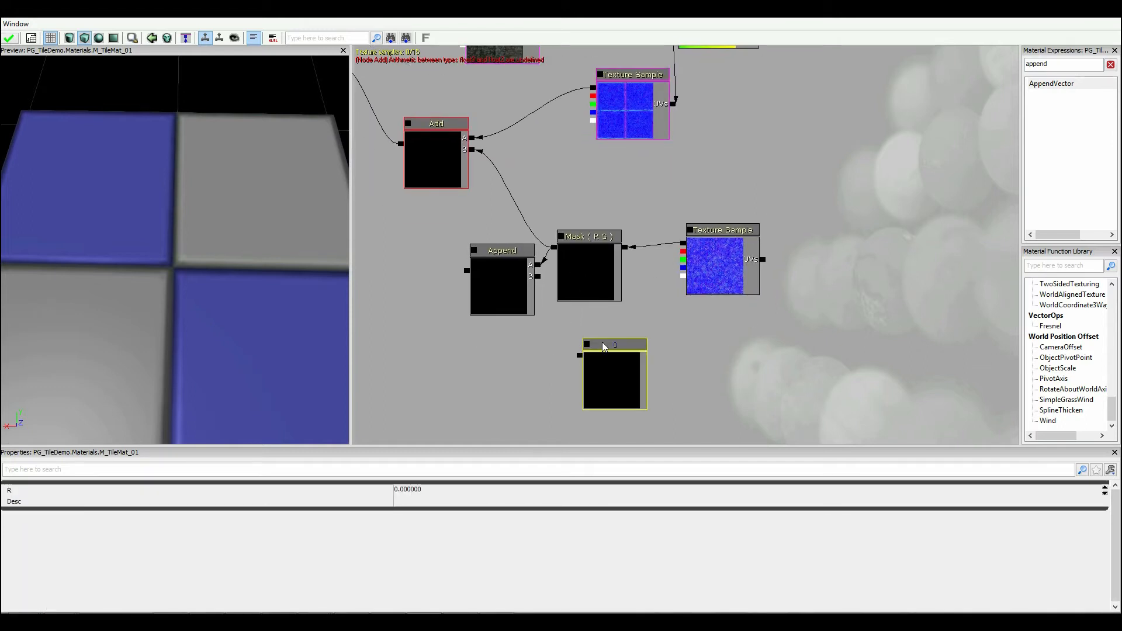
drag(587, 344, 533, 279)
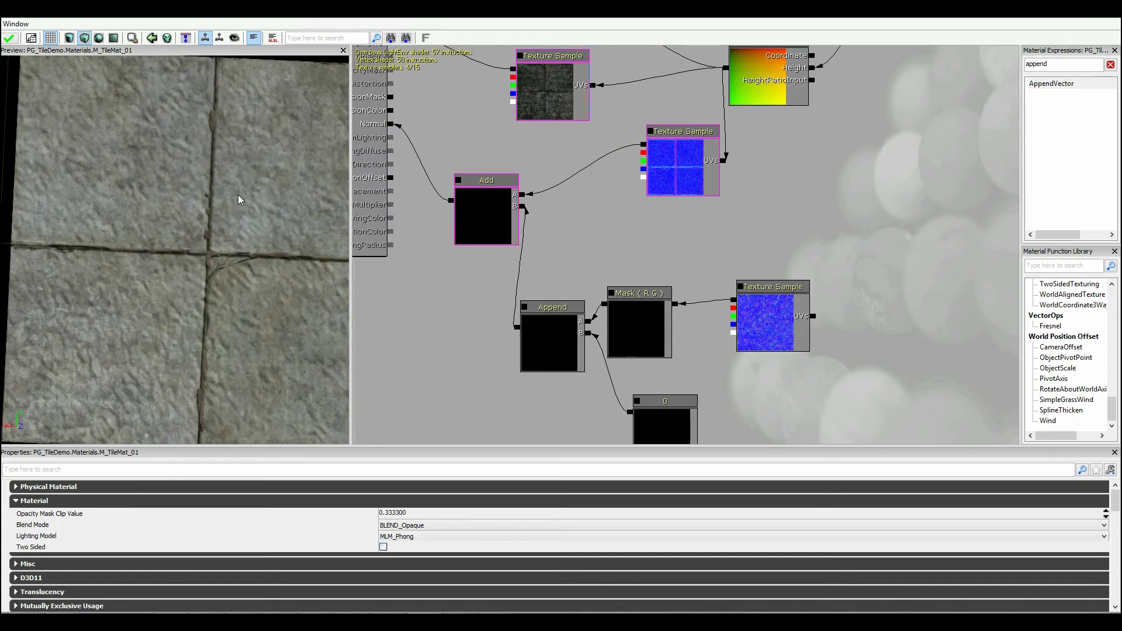
click(773, 286)
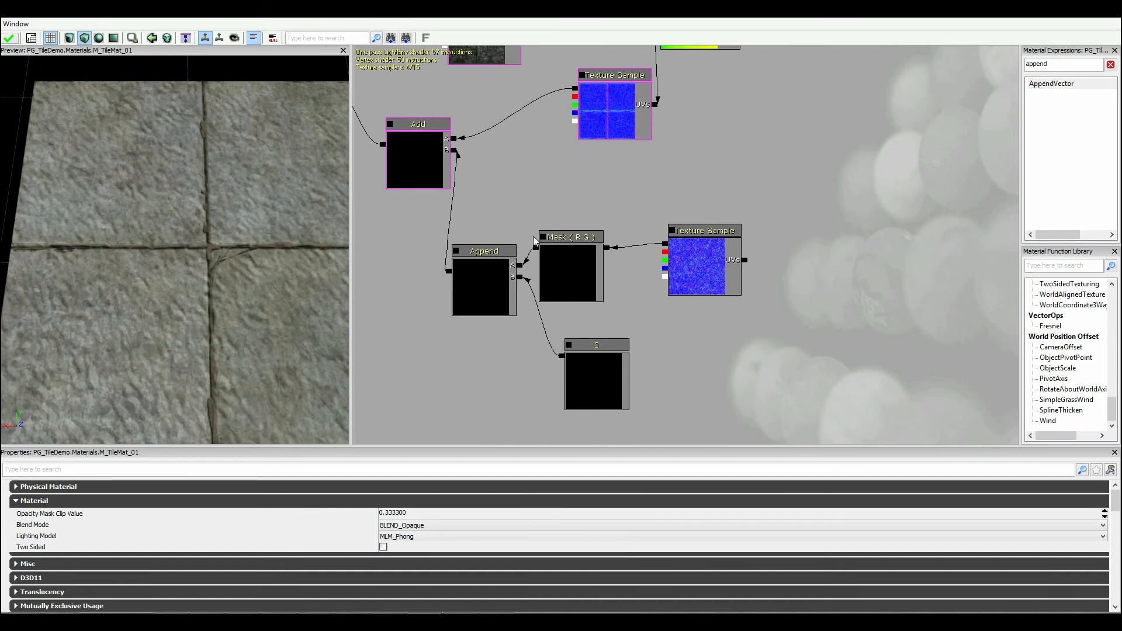
mouse_move(1063, 77)
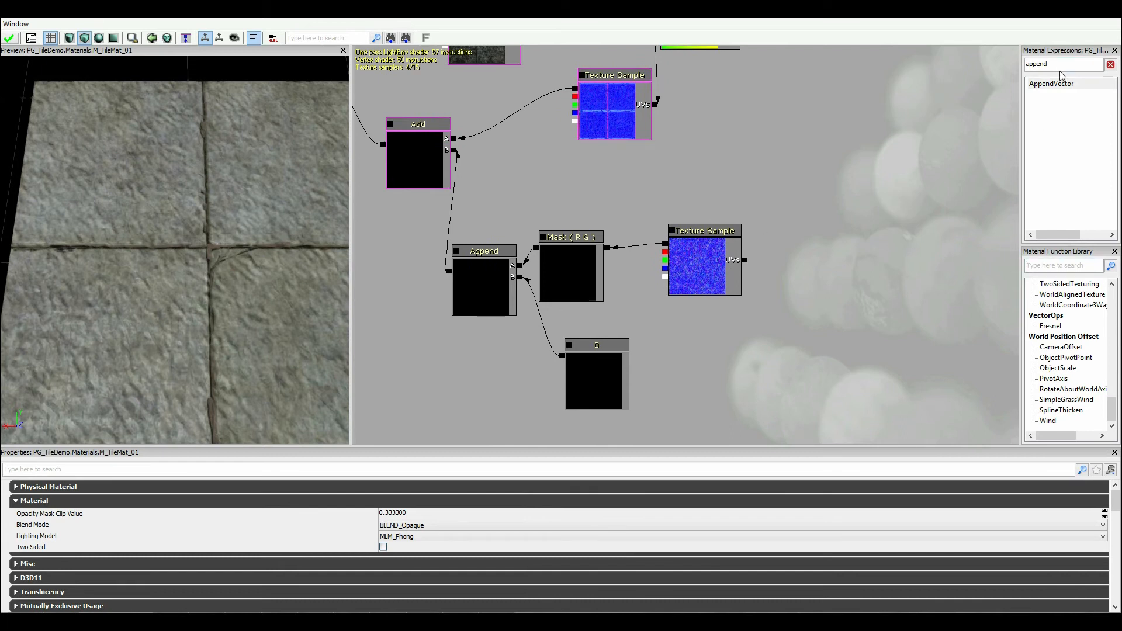
- Drive the crackle texture's UVs from a TexCoord node with raised U/V tiling
text(coord)
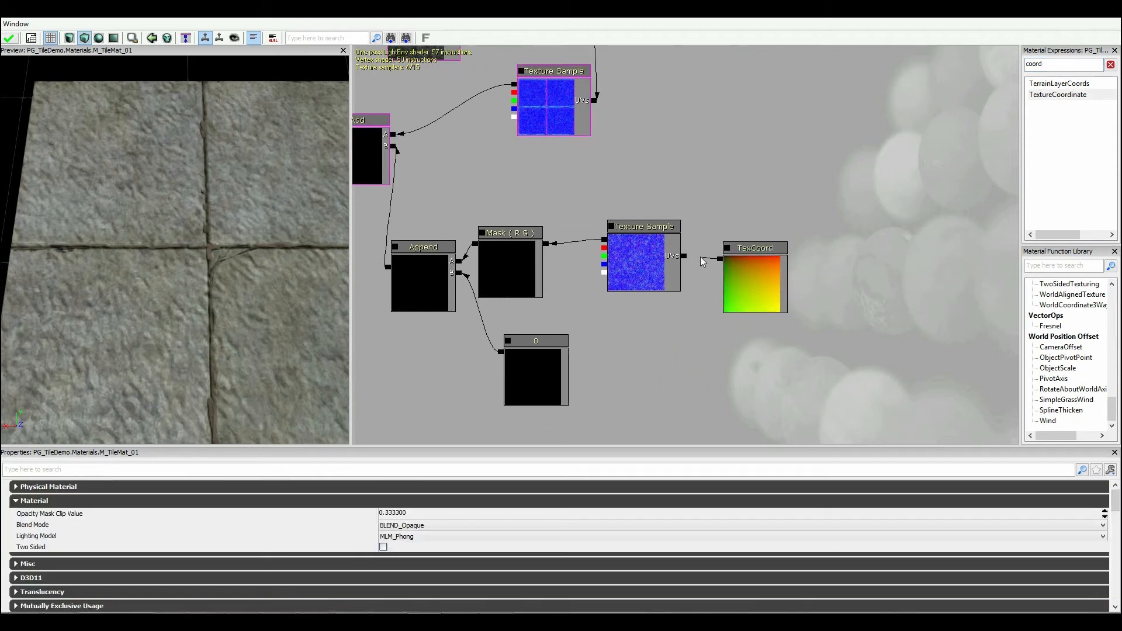
click(754, 248)
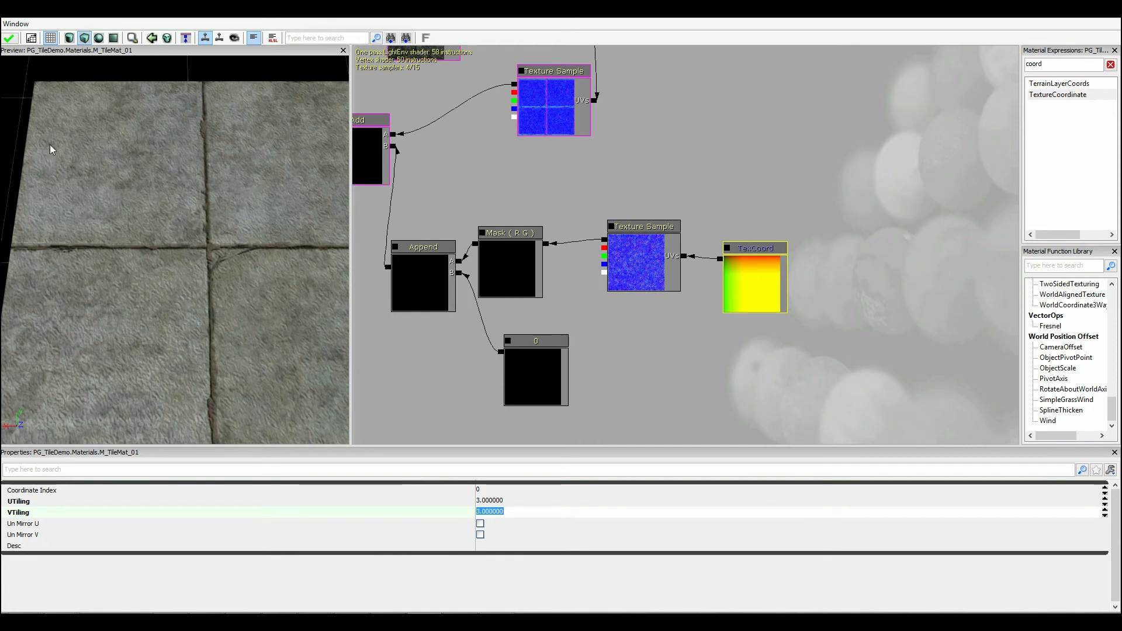
text(5.000000)
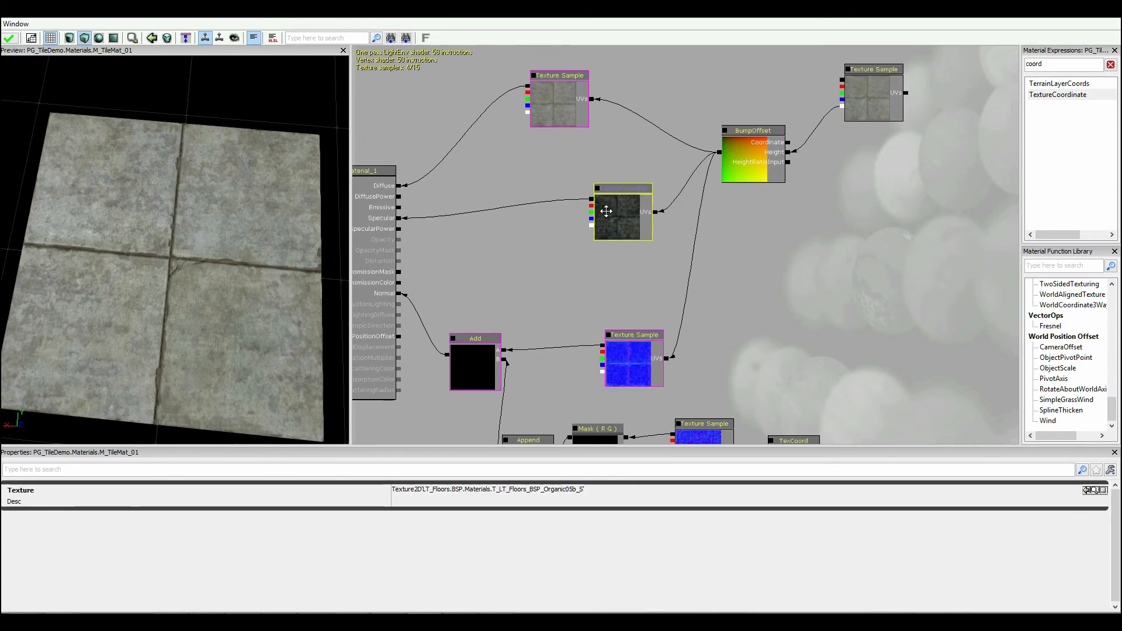
- Multiply the specular texture by a constant, trying values 1, 4 and 20
click(621, 187)
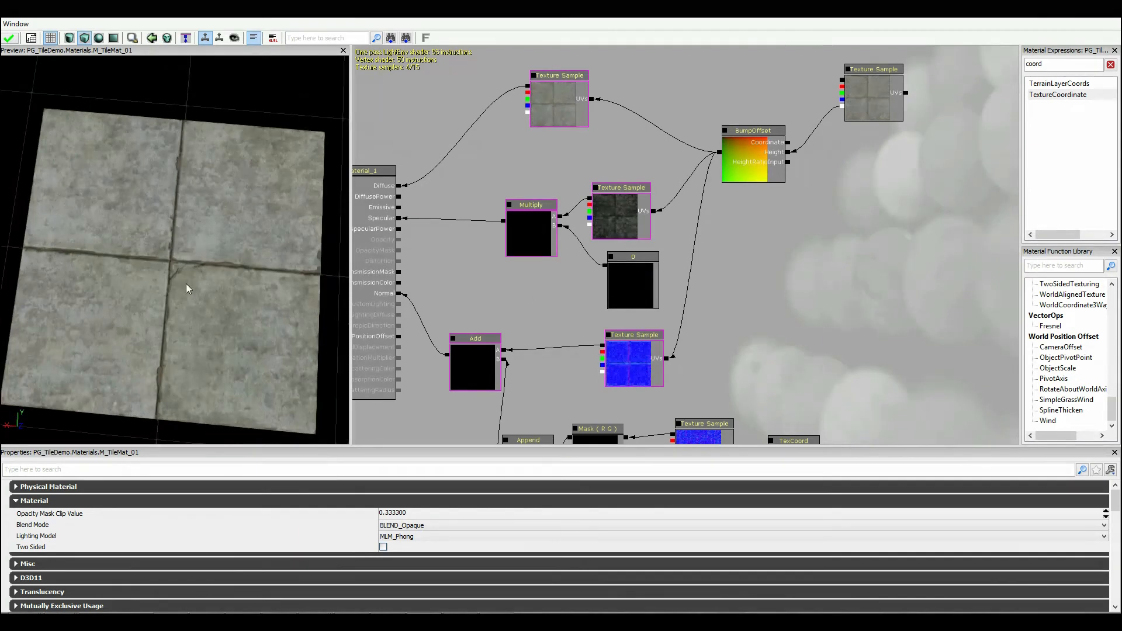
click(633, 256)
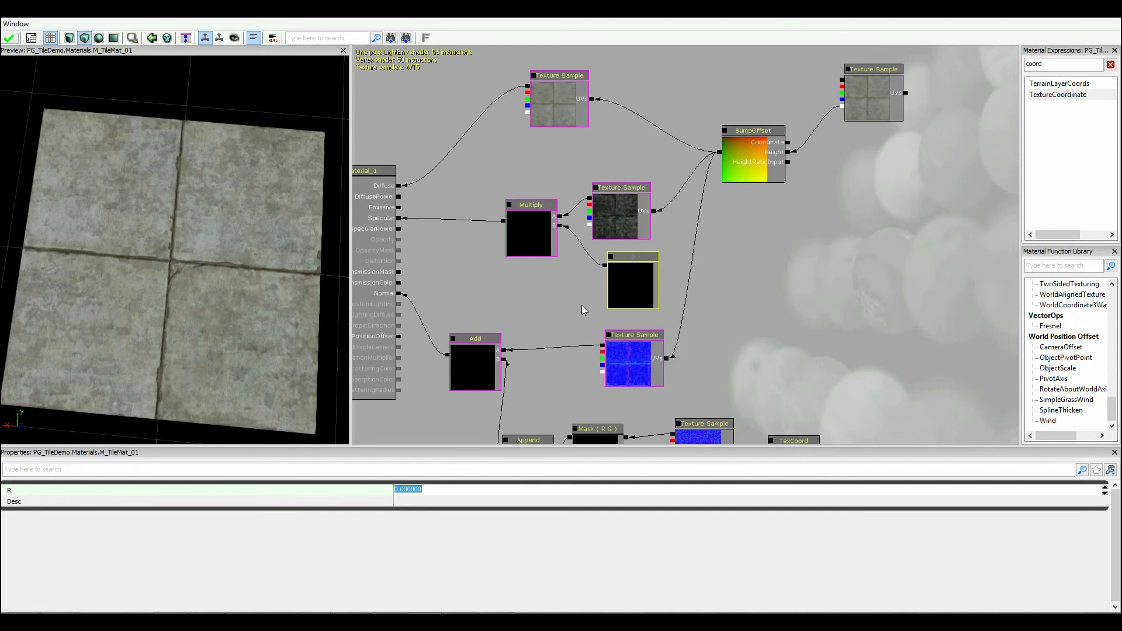
text(1.000000)
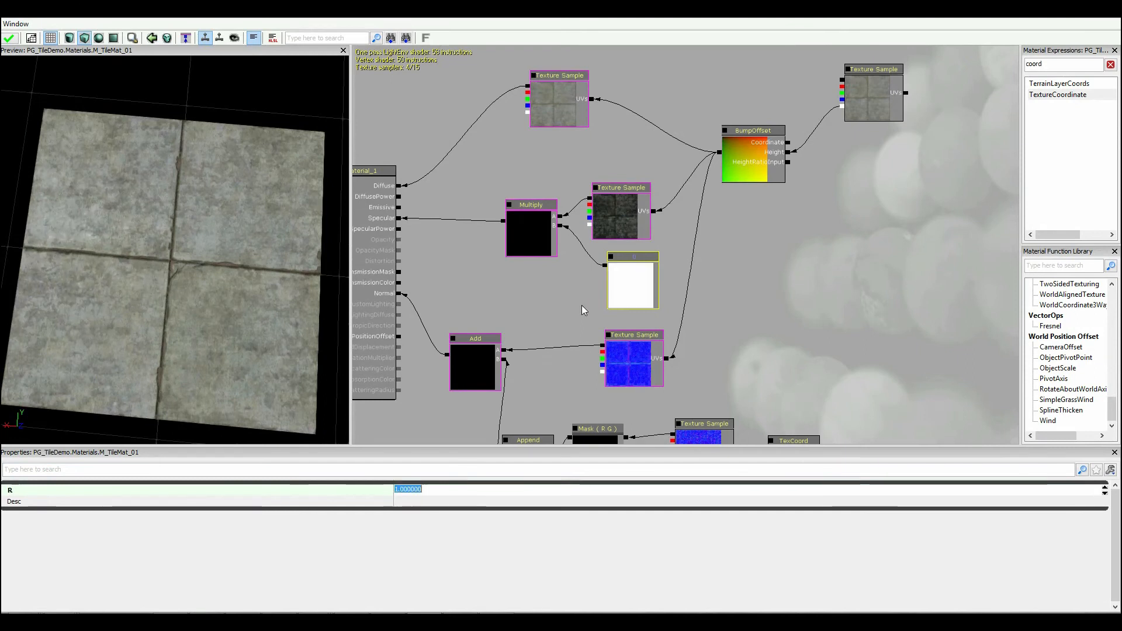
text(4.000000)
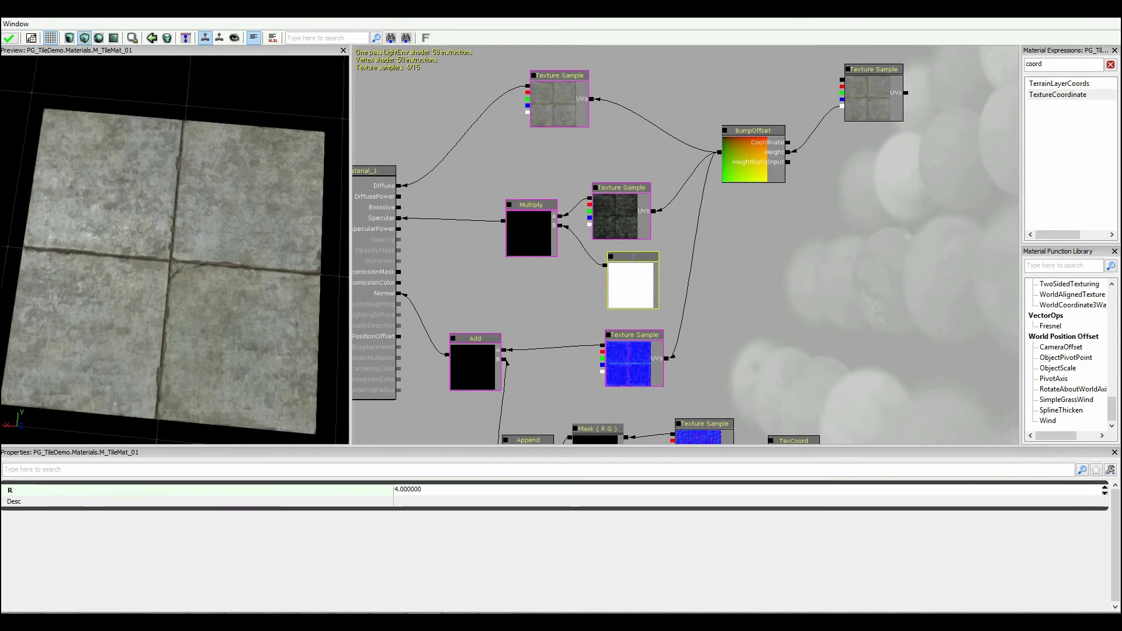
text(20)
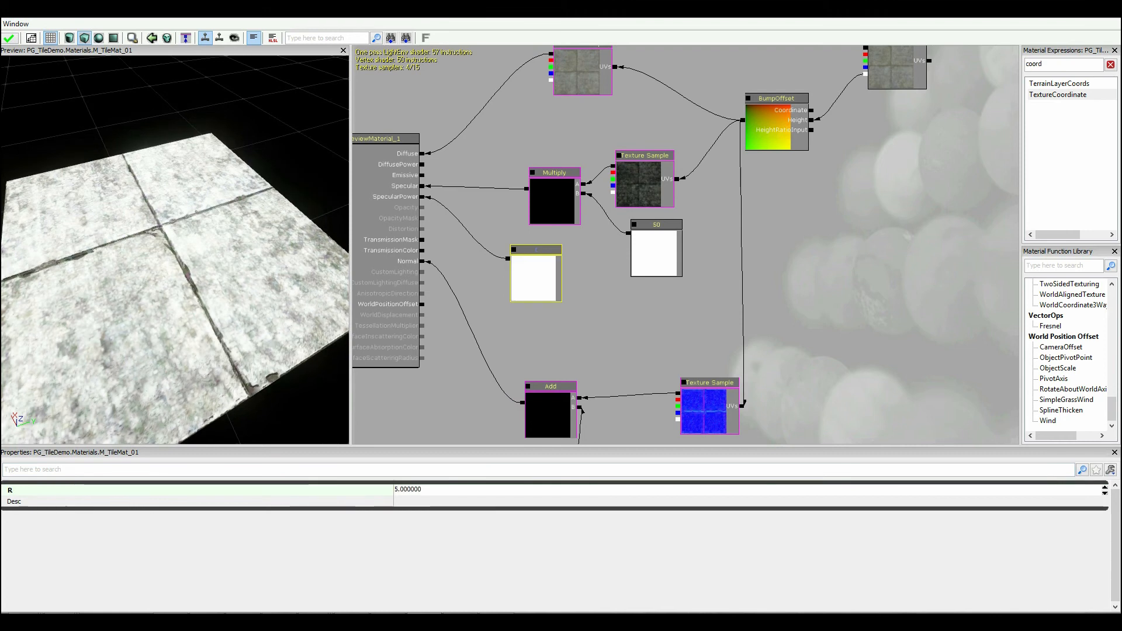
- Tune the specular power constant through 10, 20, 15 and back to 10 for a glossy look
text(10.000000)
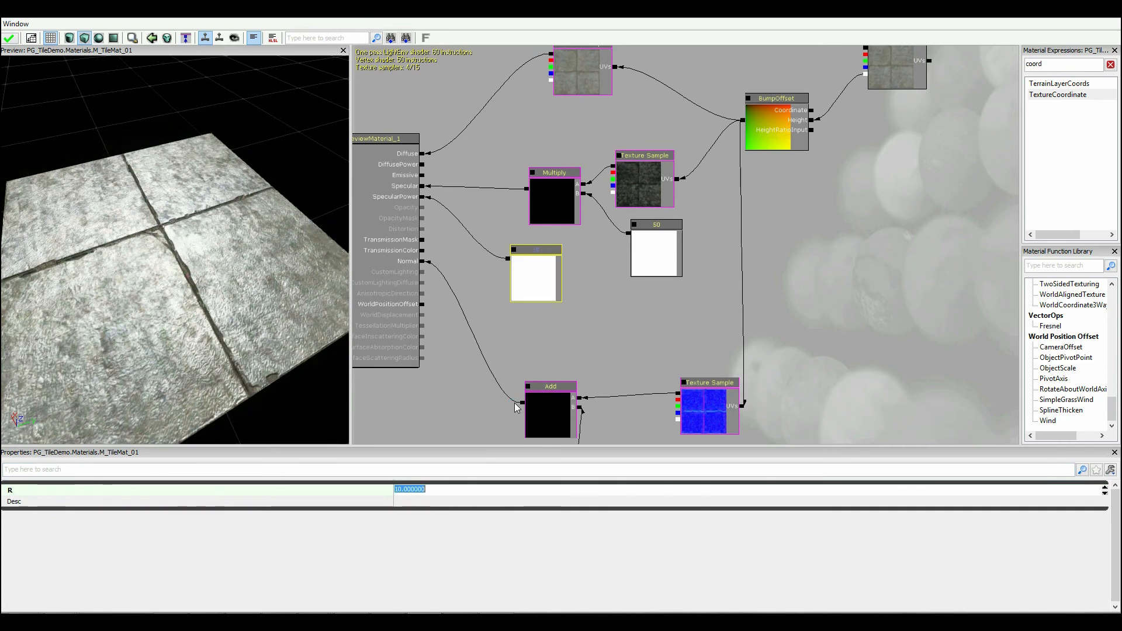
text(20.000000)
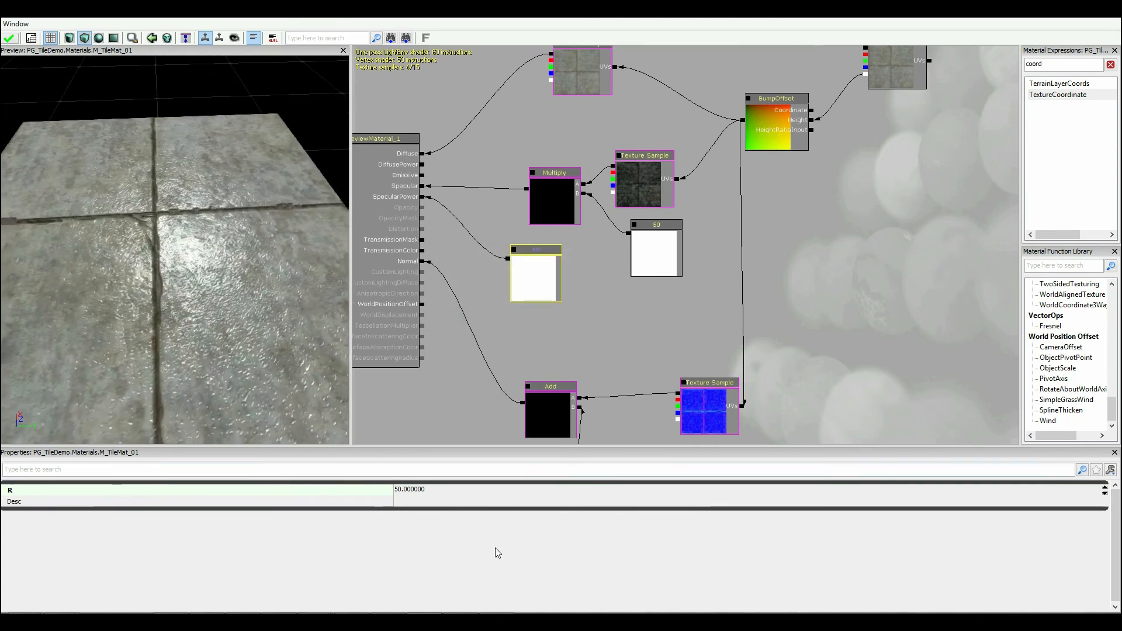
text(15)
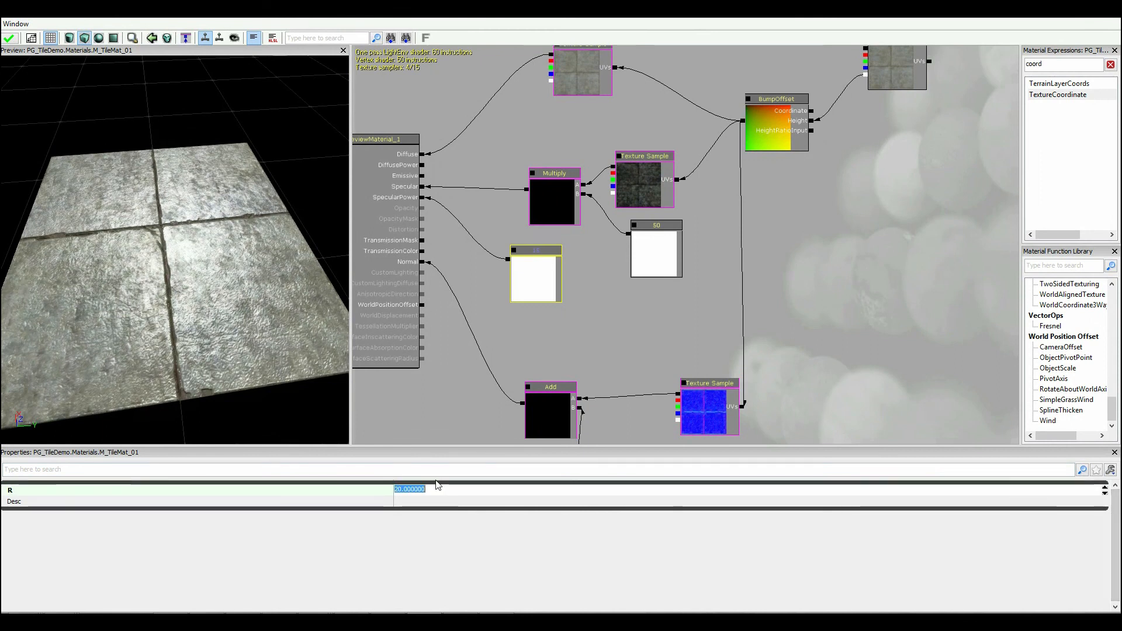
text(10.000000)
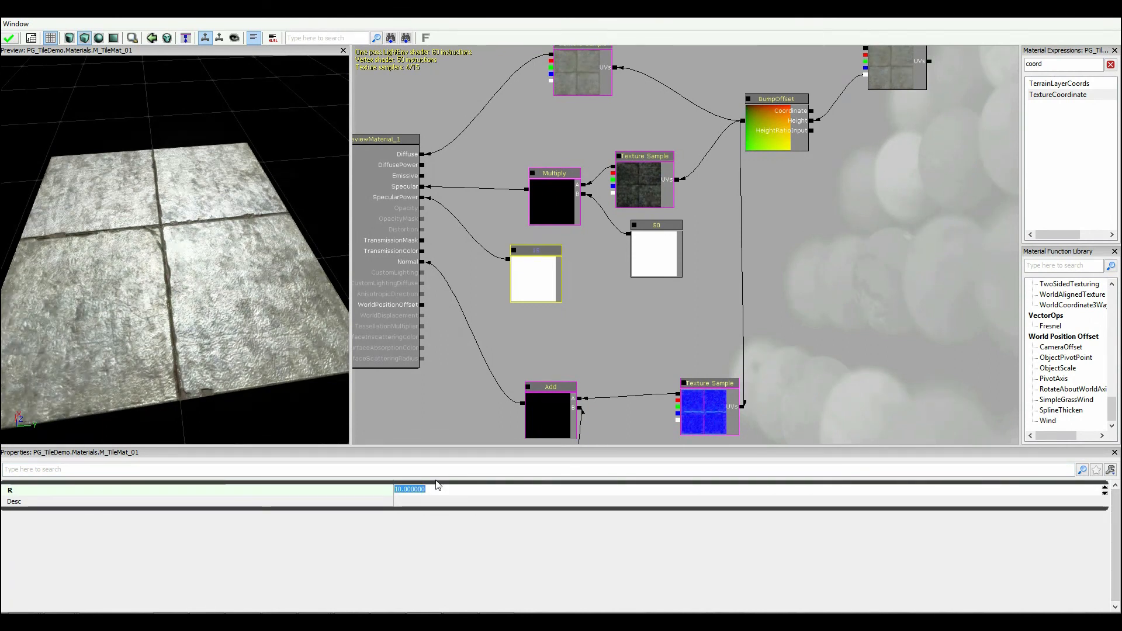